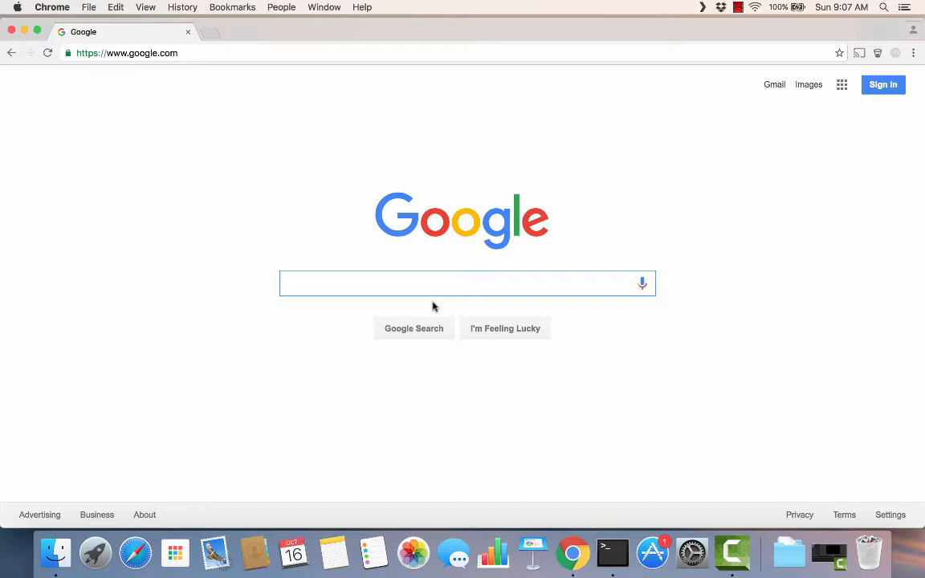
# - Search Google for ipfs and open the 'IPFS is the Distributed Web' home page
pyautogui.write('ipf')
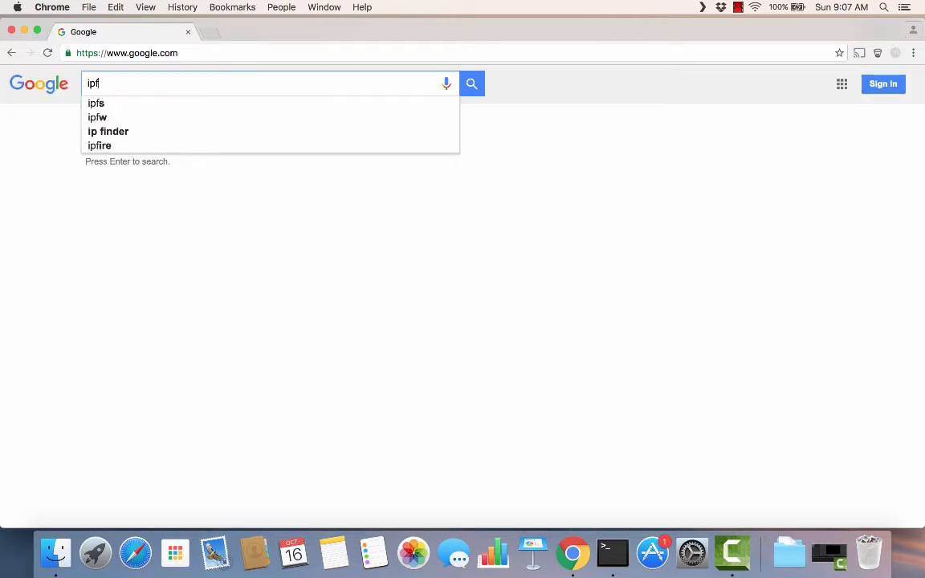
pyautogui.click(96, 102)
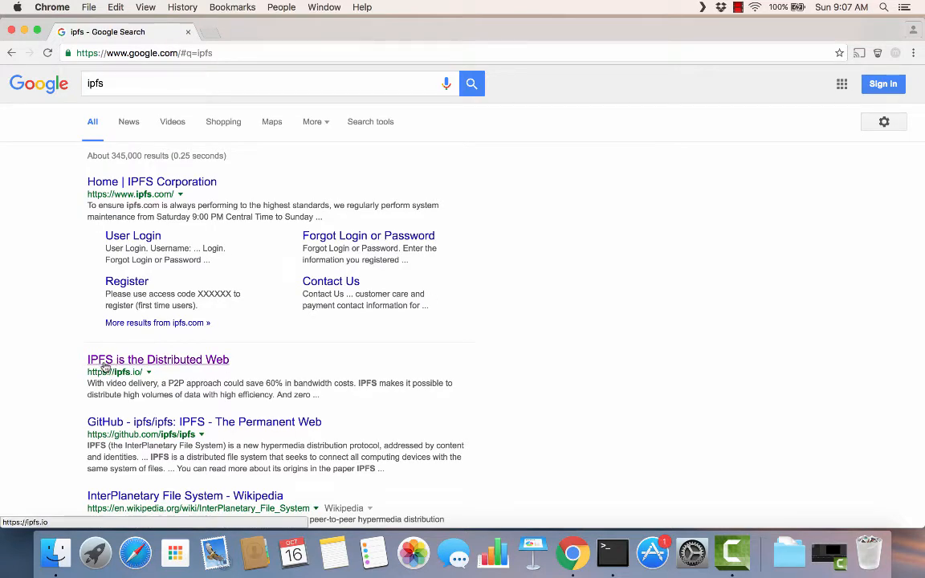
pyautogui.click(157, 360)
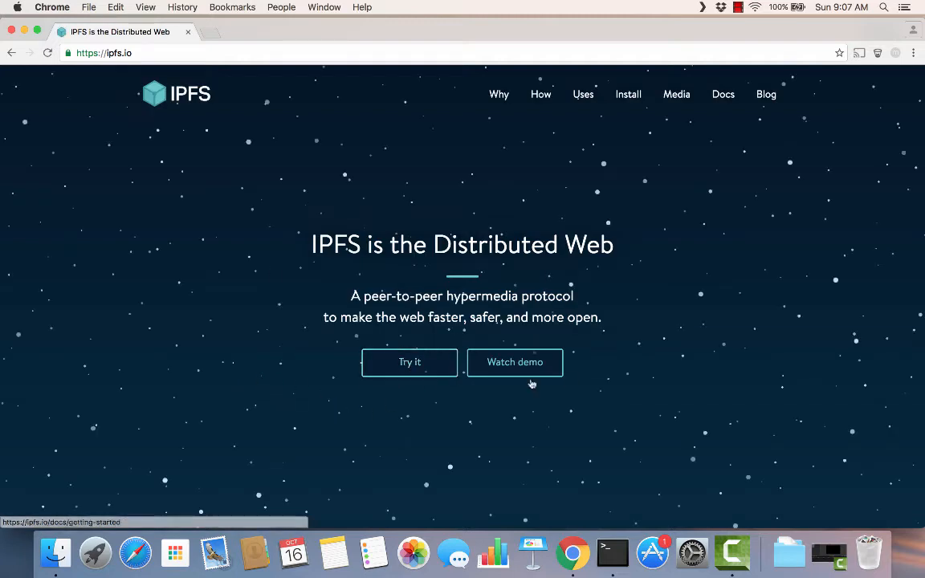
pyautogui.moveTo(572, 350)
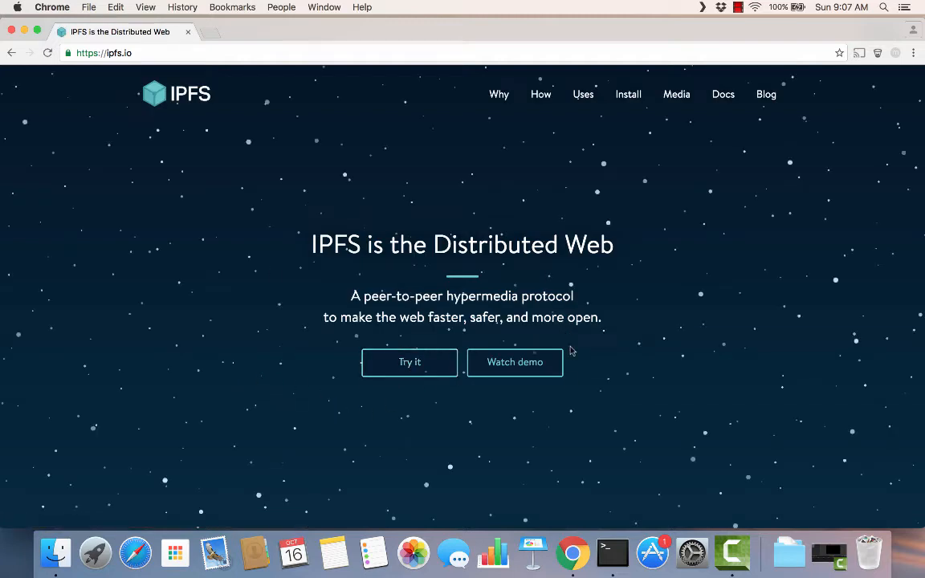
pyautogui.moveTo(410, 363)
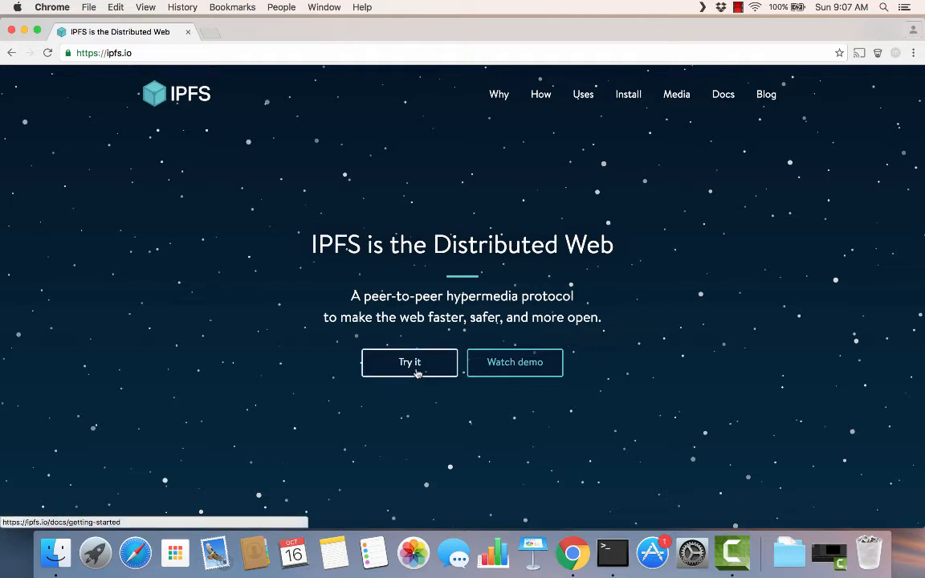
# - Go through Try it and Install IPFS now to download the Mac OS X 64bit go-ipfs package
pyautogui.click(410, 363)
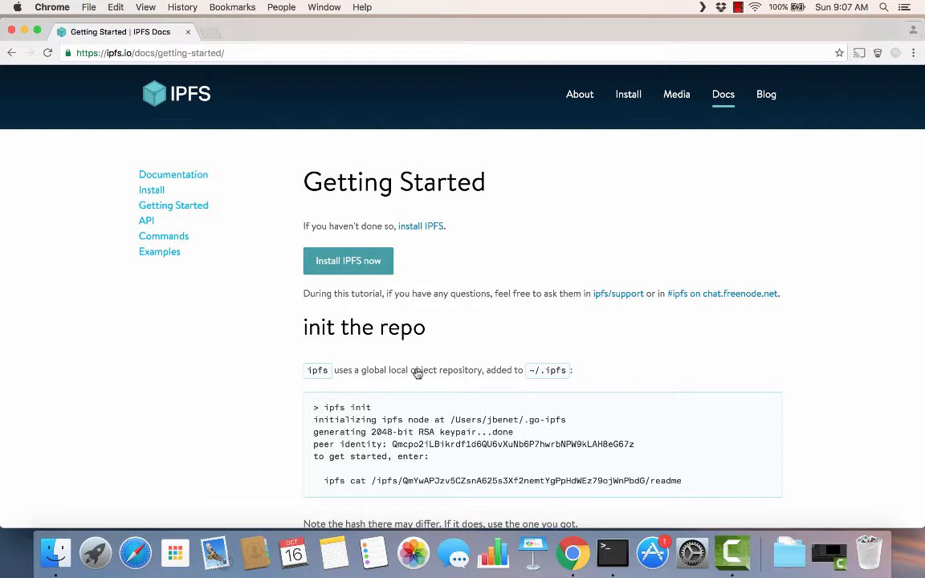
pyautogui.moveTo(348, 260)
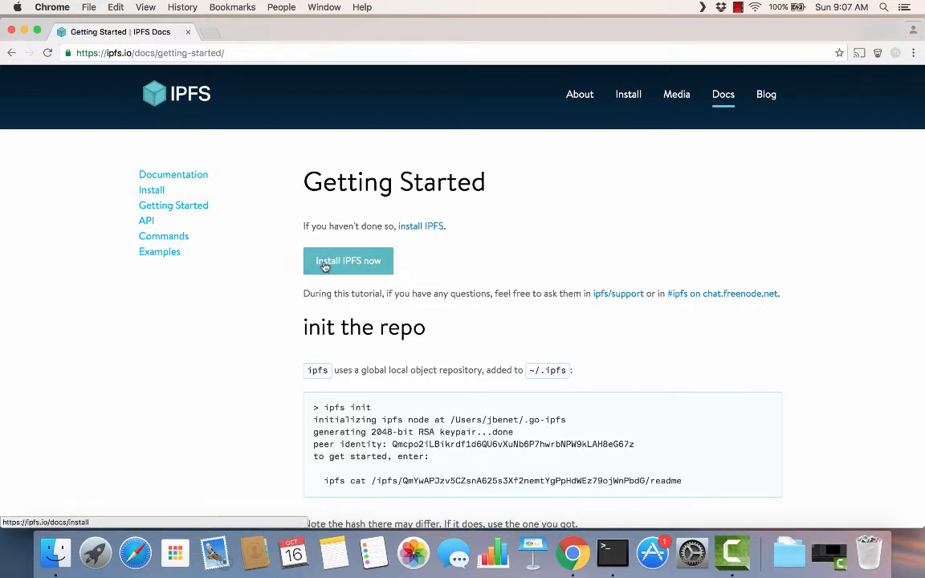
pyautogui.click(347, 261)
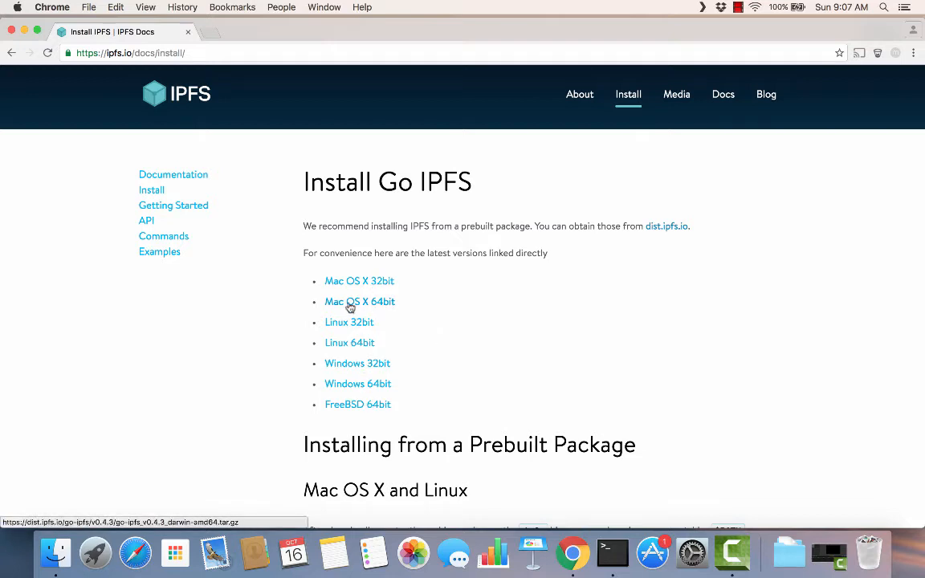
pyautogui.moveTo(362, 308)
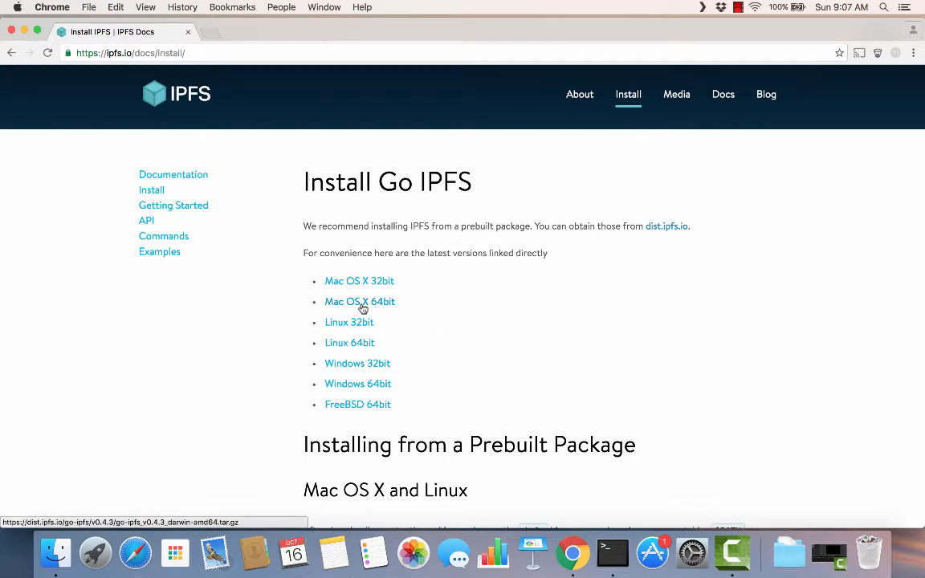
pyautogui.click(360, 302)
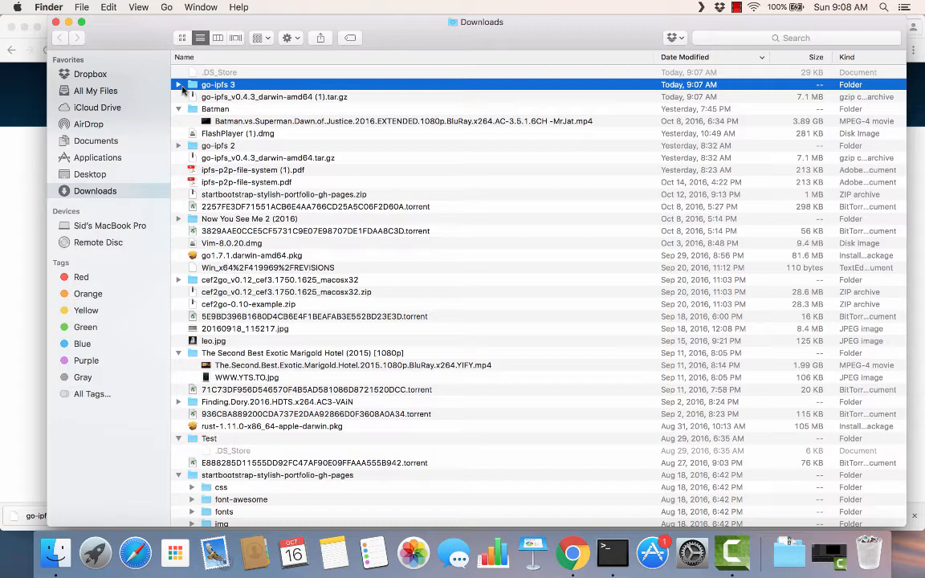
# - Expand the go-ipfs 3 folder in Downloads and bring up the context menu on the ipfs executable
pyautogui.click(179, 83)
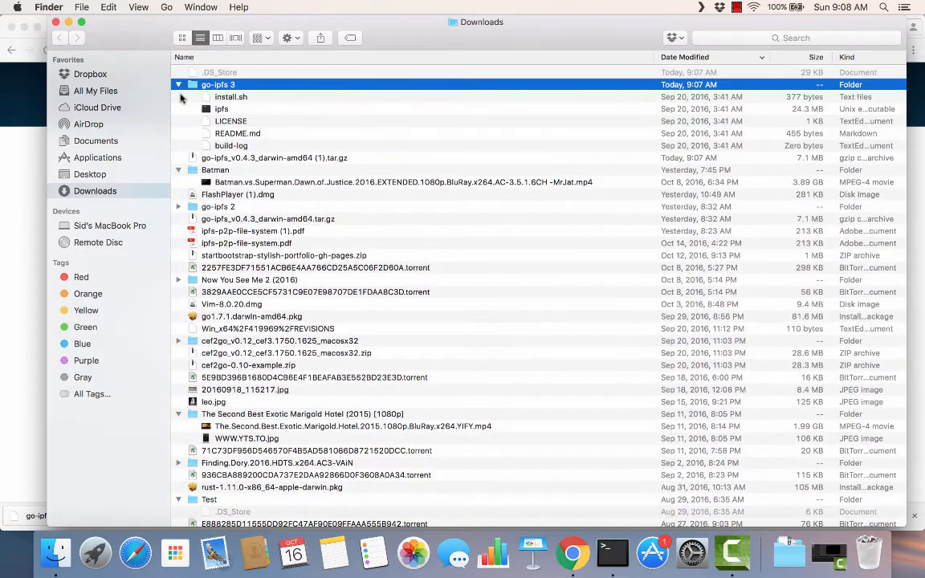
pyautogui.moveTo(239, 130)
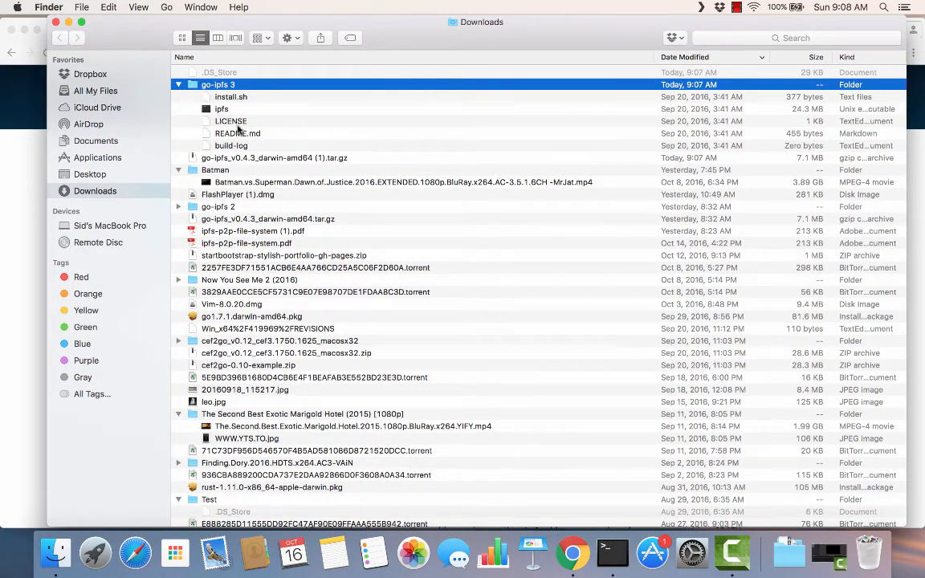
pyautogui.click(221, 109)
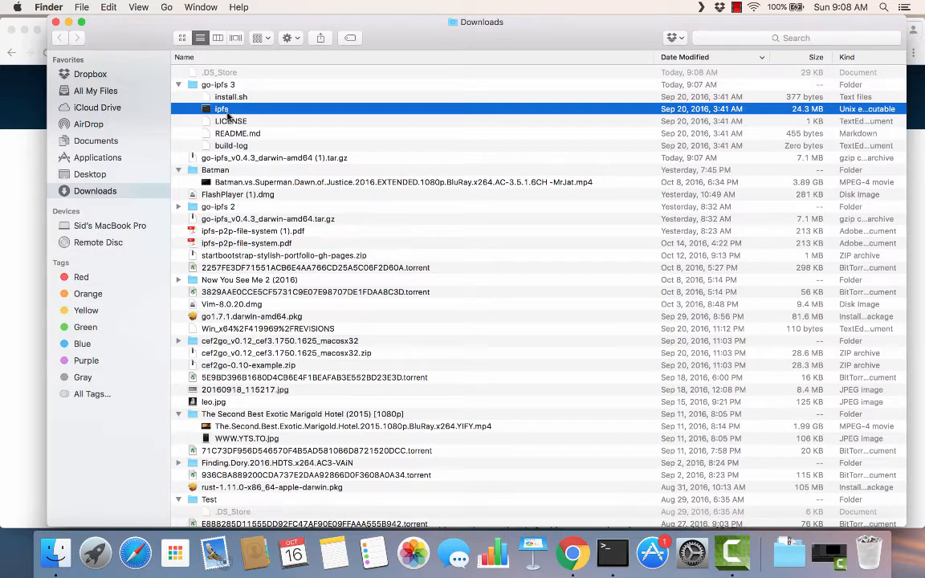
pyautogui.rightClick(222, 109)
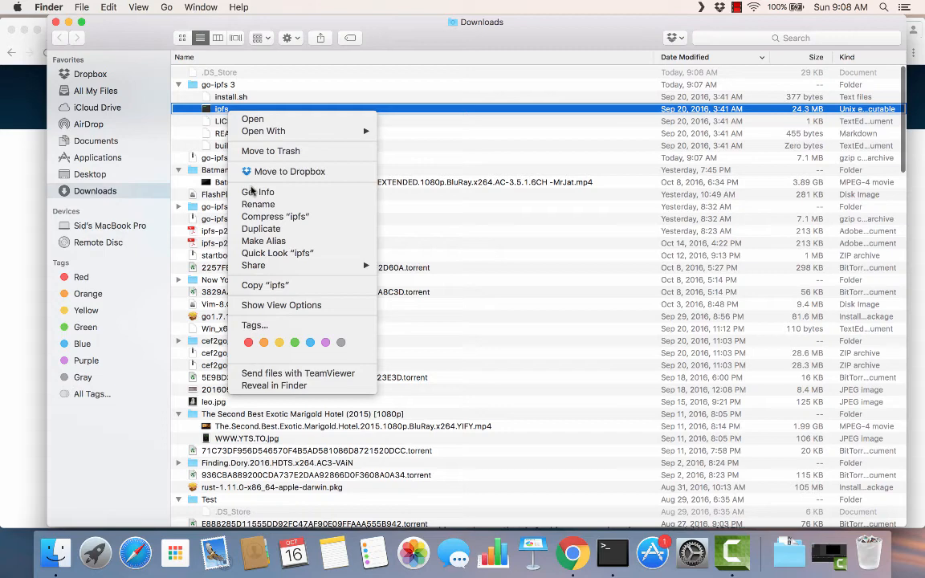
pyautogui.moveTo(263, 286)
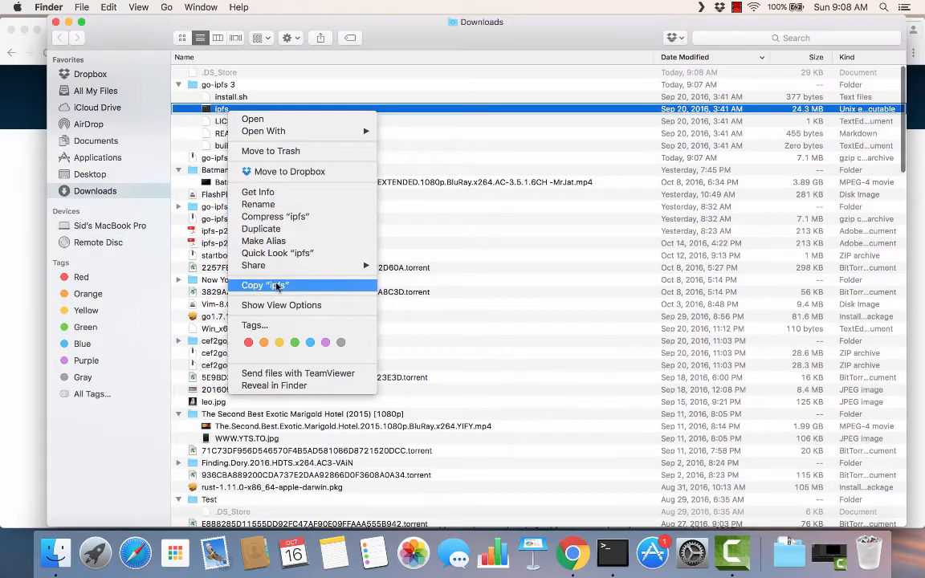
# - Copy the ipfs executable and browse the drive down to the /usr/local folder
pyautogui.click(109, 225)
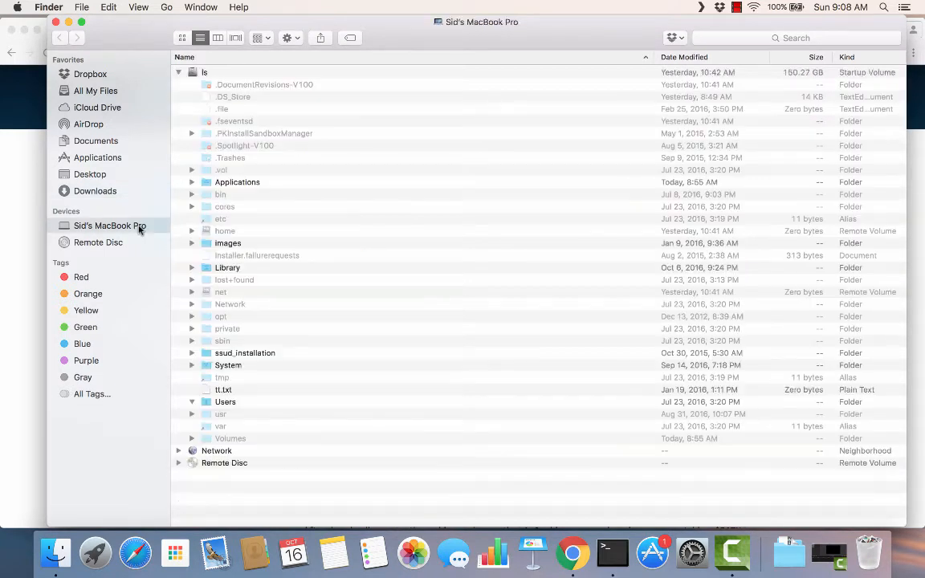
pyautogui.click(193, 401)
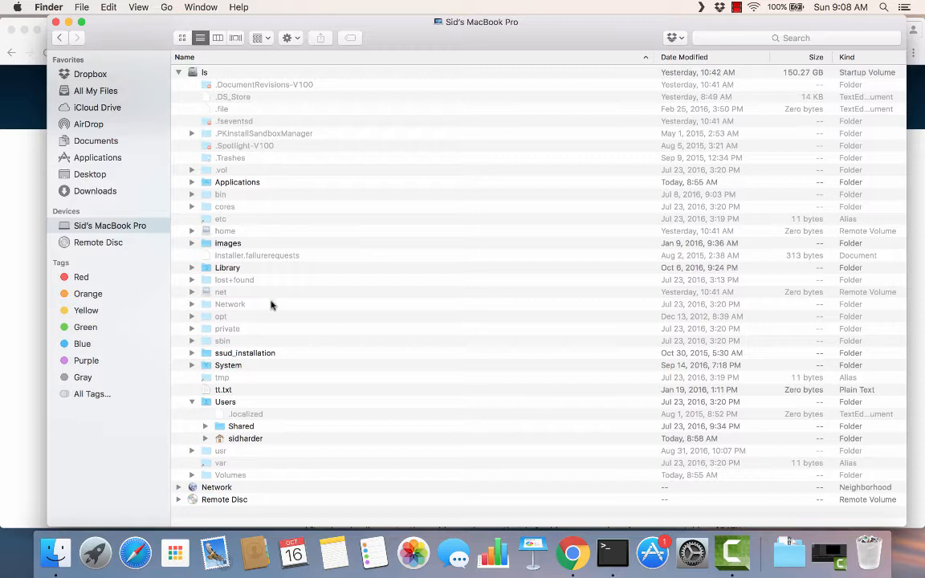
pyautogui.moveTo(189, 403)
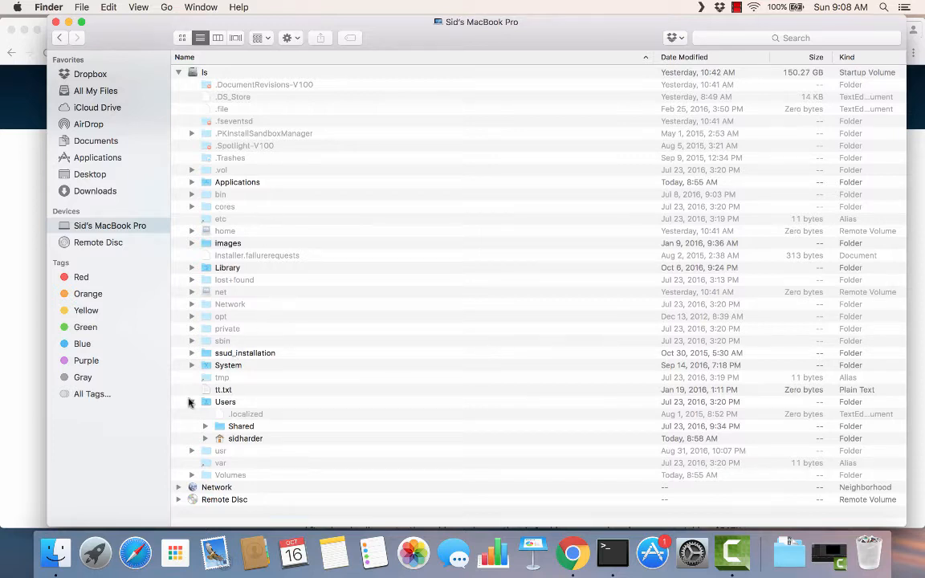
pyautogui.click(192, 402)
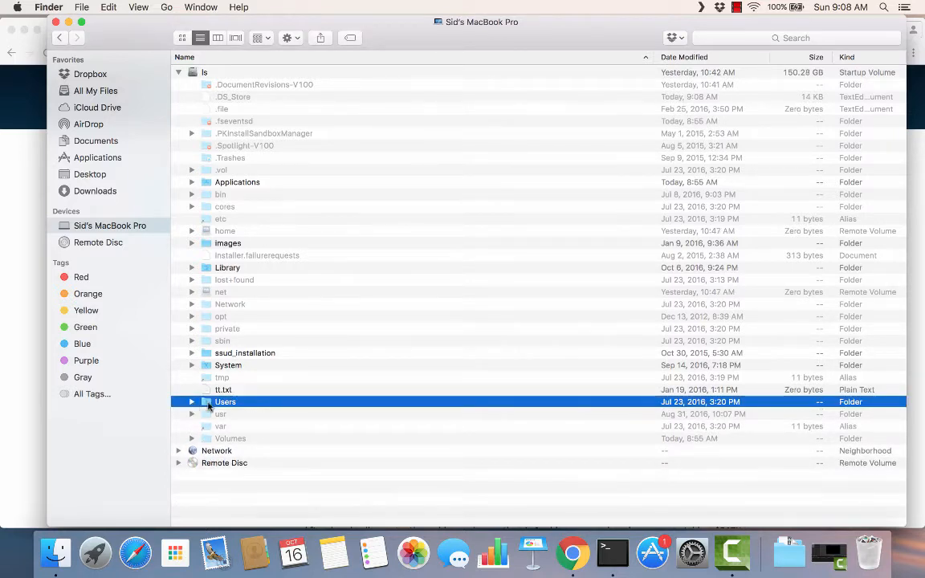
pyautogui.moveTo(244, 350)
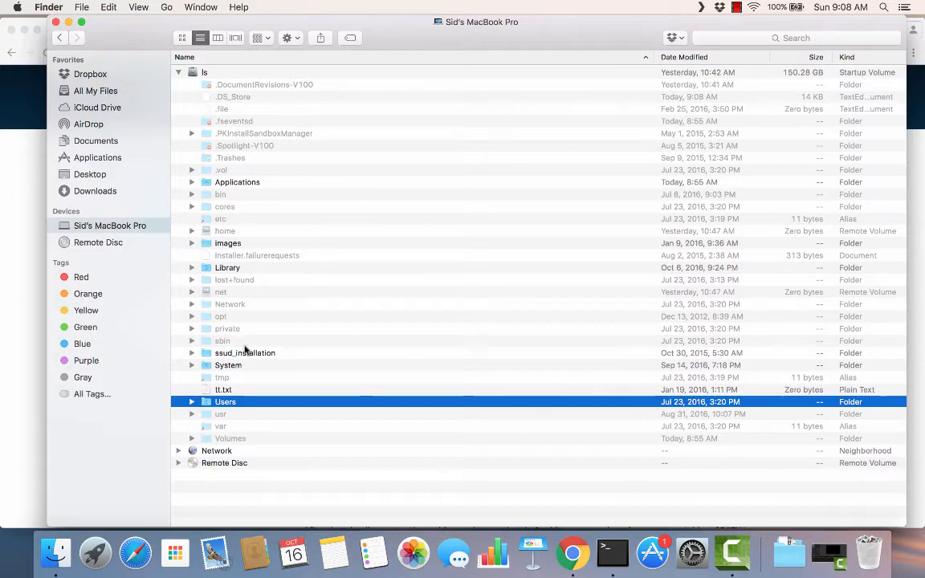
pyautogui.click(193, 414)
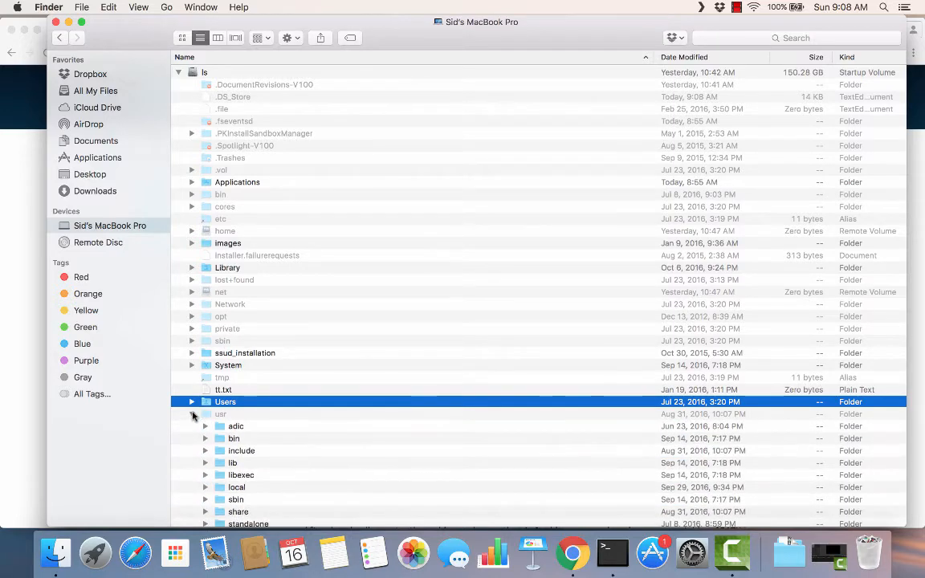
pyautogui.scroll(-3)
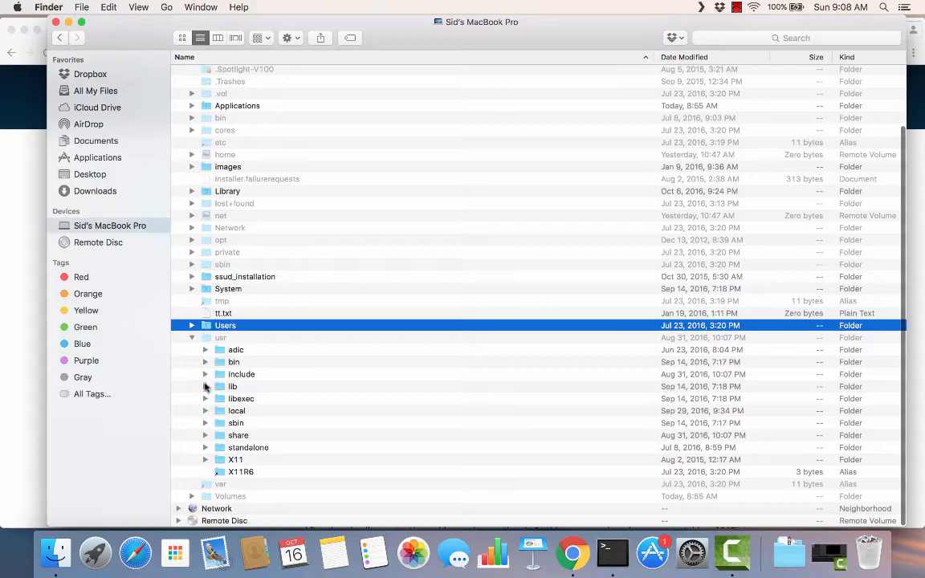
pyautogui.click(206, 412)
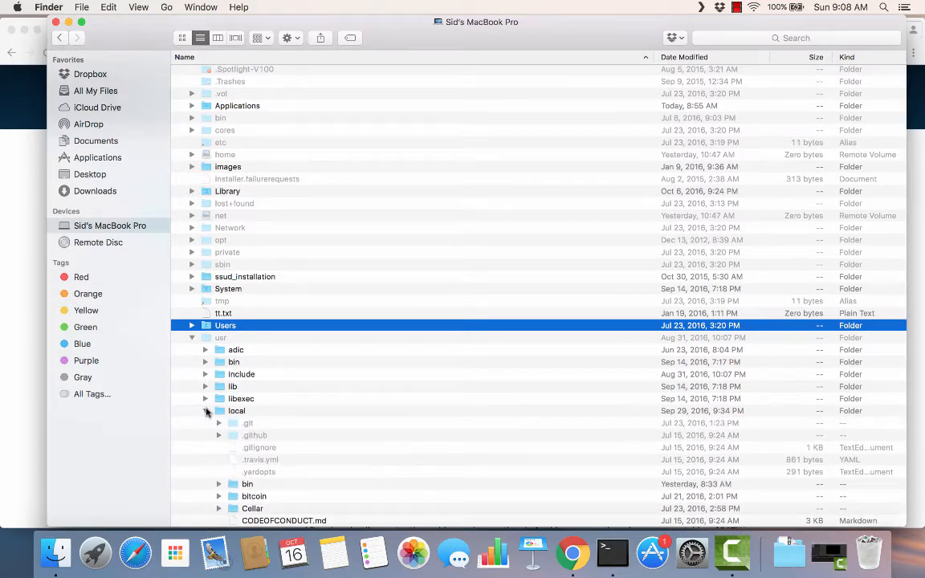
pyautogui.scroll(-3)
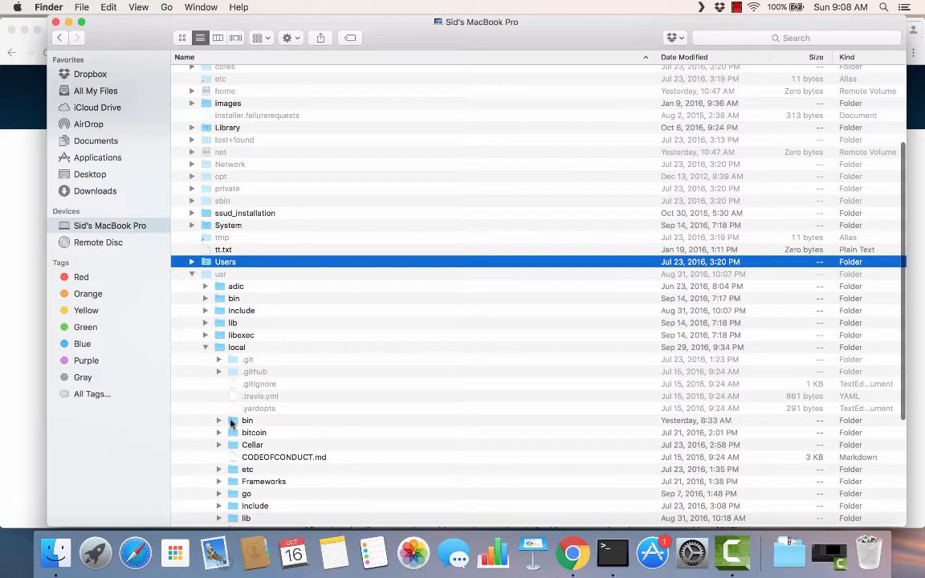
# - Paste ipfs into /usr/local/bin, replacing the existing copy
pyautogui.rightClick(247, 421)
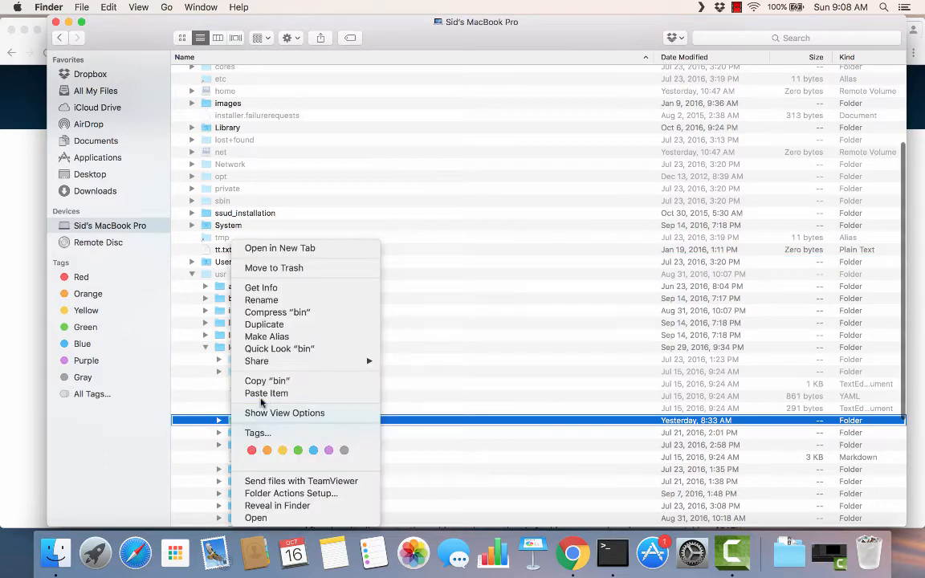
pyautogui.click(267, 392)
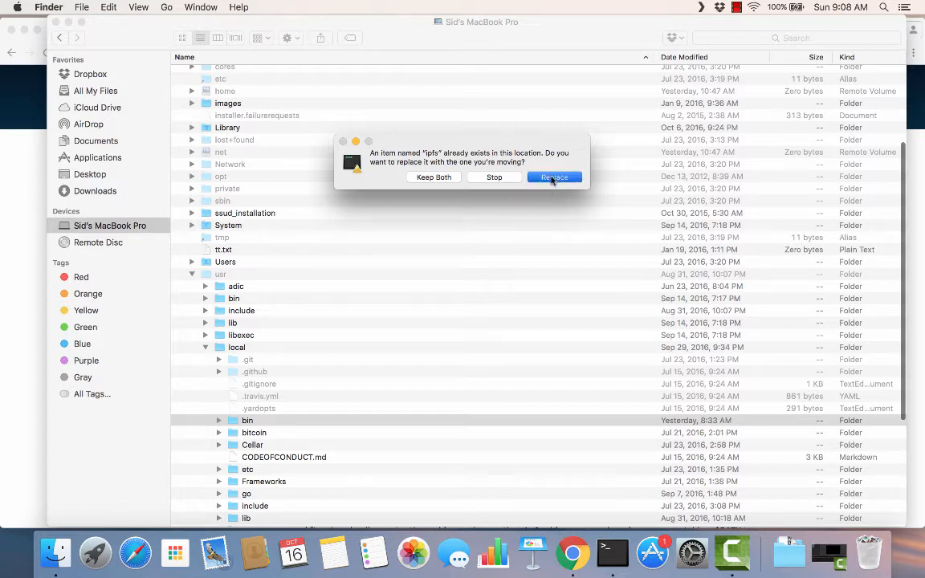
pyautogui.click(554, 176)
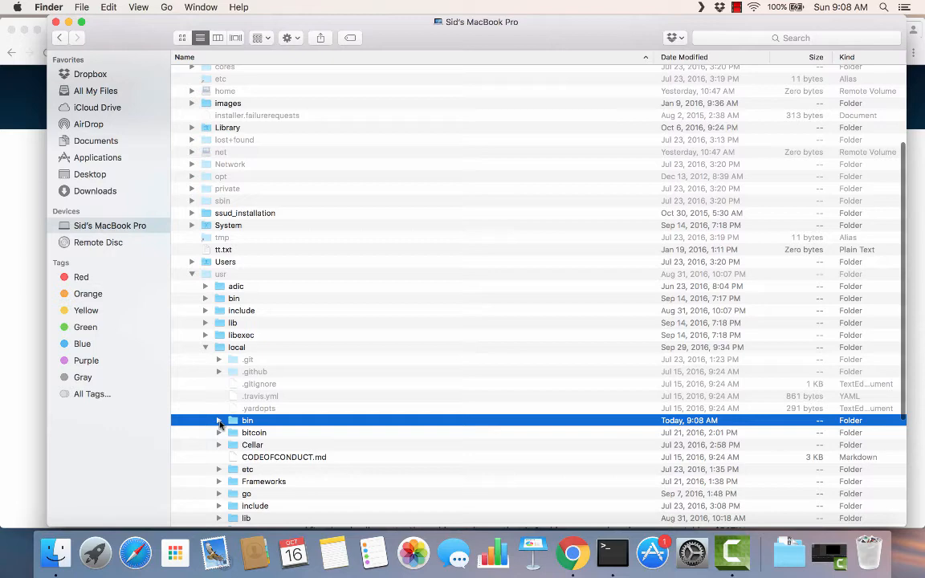
pyautogui.click(218, 421)
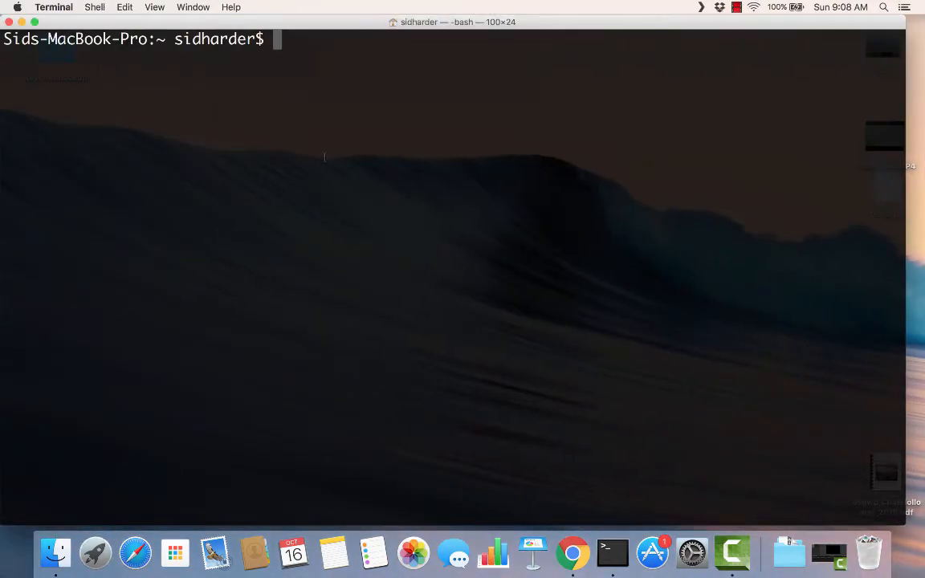
# - Confirm the install with which ipfs and ipfs version, showing 0.4.3
pyautogui.write('which ipfs')
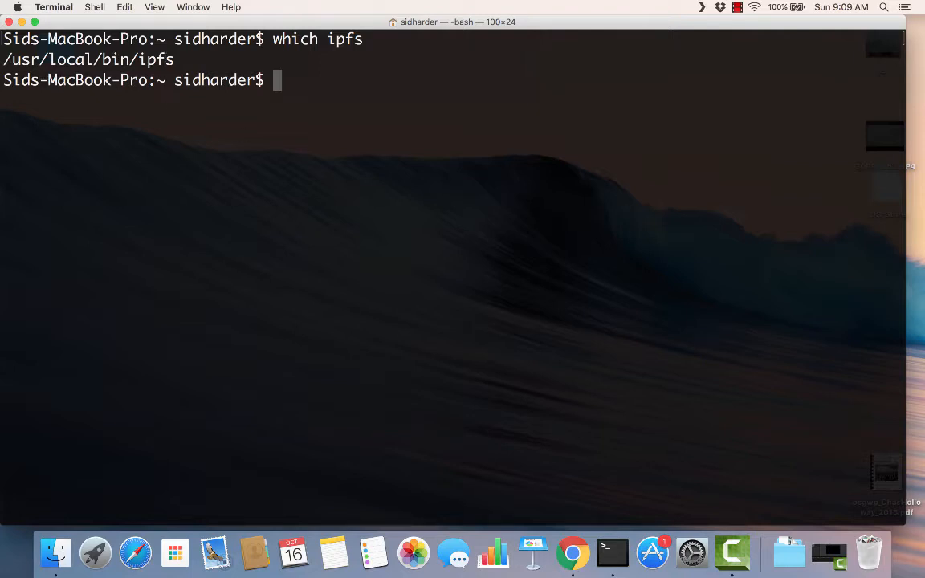
pyautogui.write('ipfs')
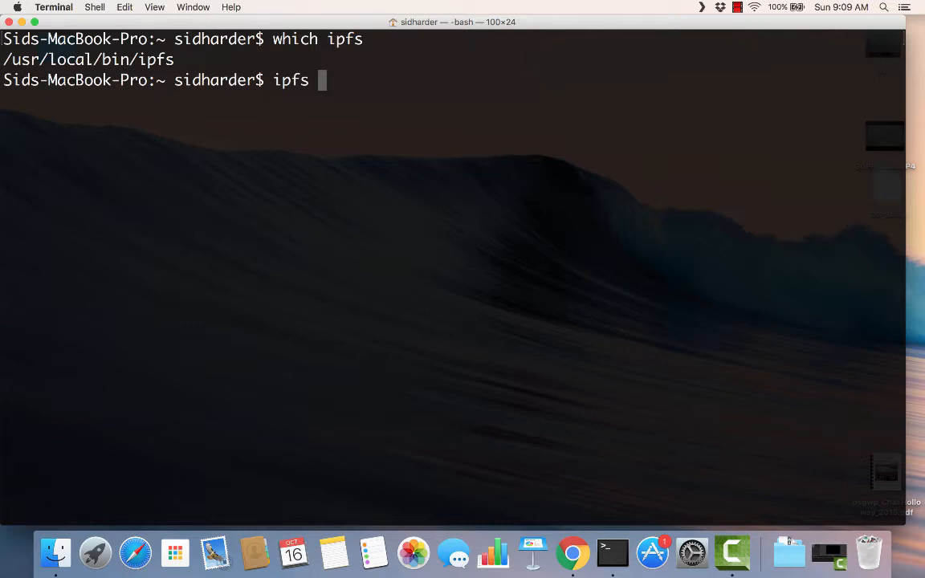
pyautogui.write('version')
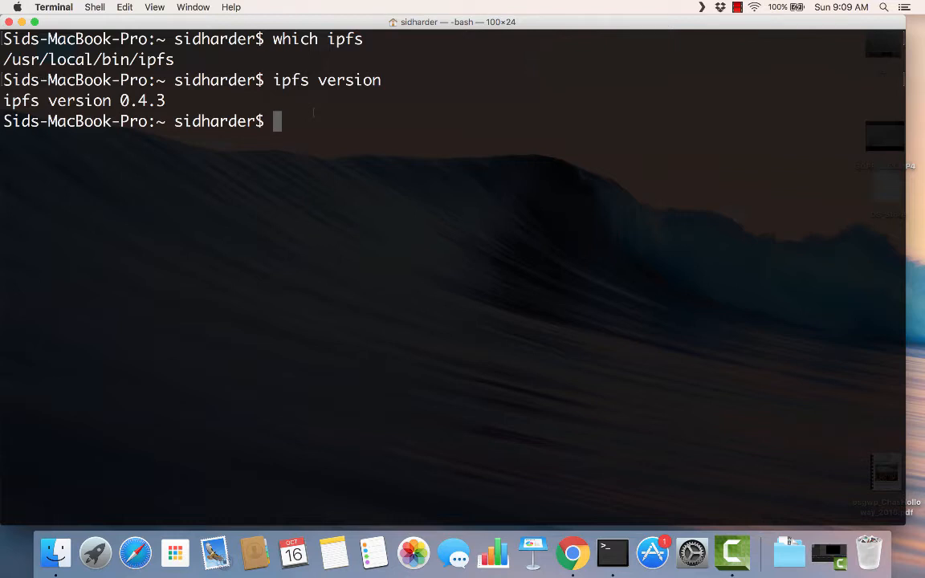
# - Initialize a new node with ipfs init and print its welcome readme via ipfs cat /ipfs/QmYwAPJ…/readme
pyautogui.write('ipf')
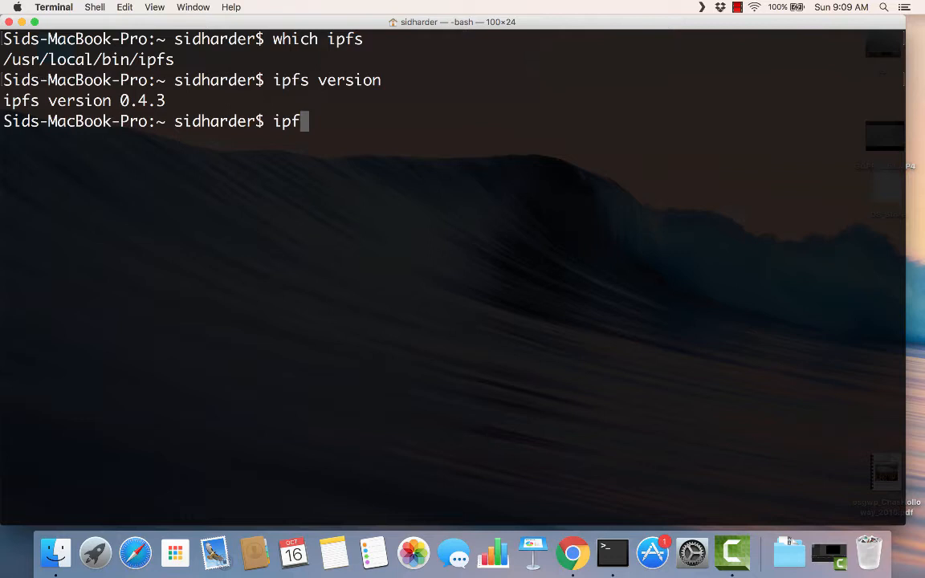
pyautogui.write('s')
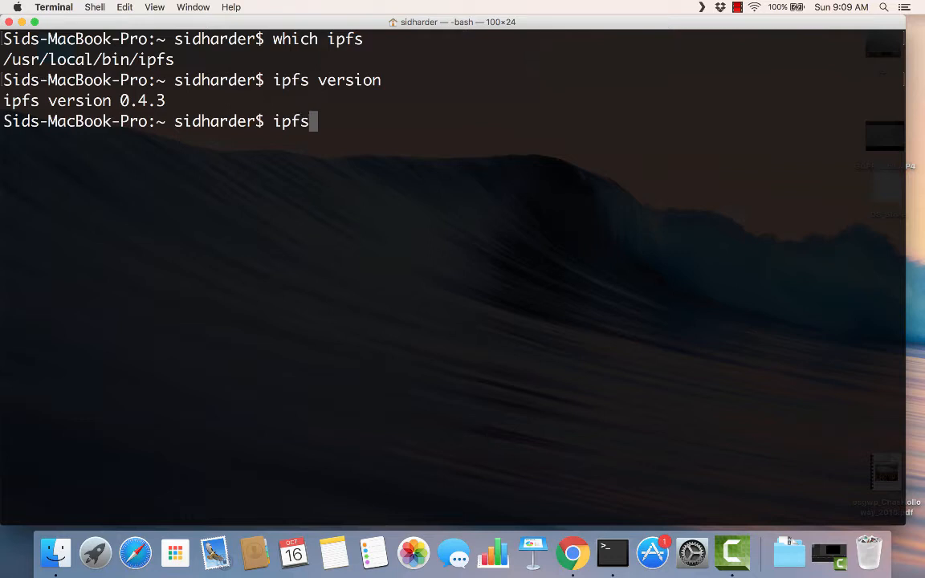
pyautogui.write('init')
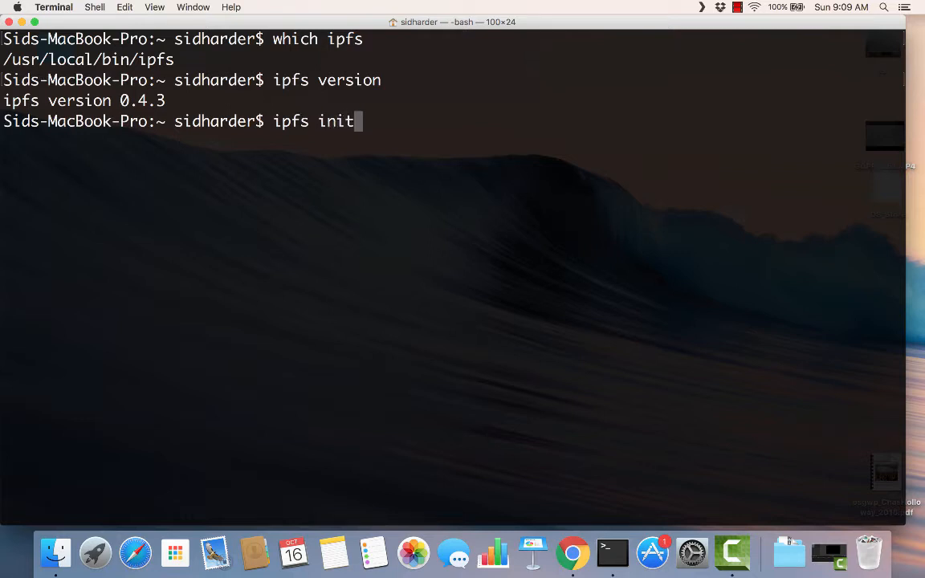
pyautogui.press('Return')
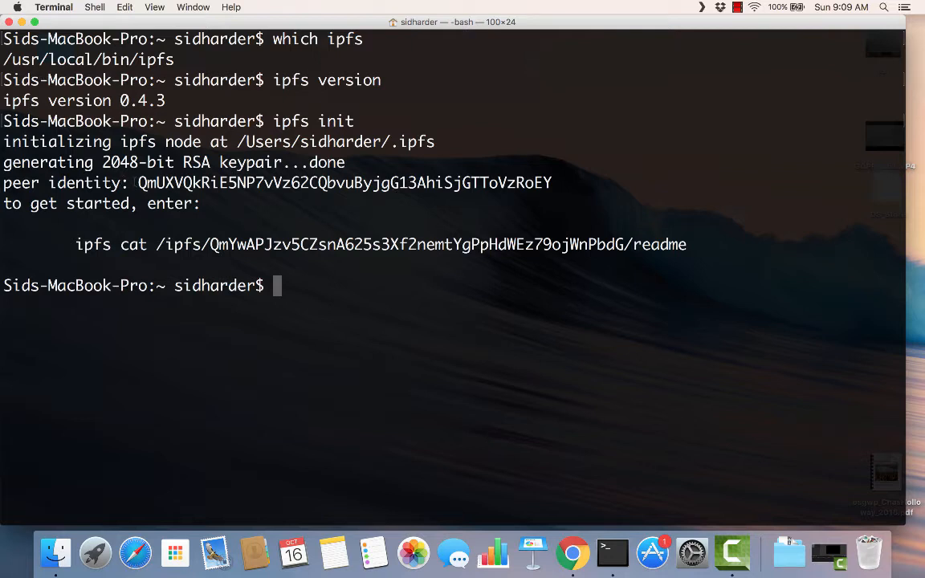
pyautogui.moveTo(139, 183); pyautogui.dragTo(553, 183)
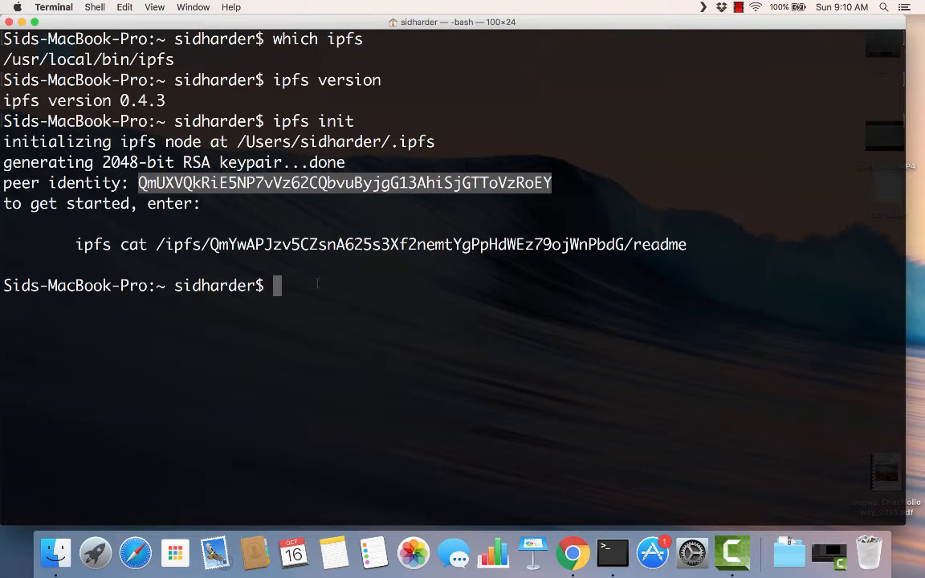
pyautogui.moveTo(350, 309)
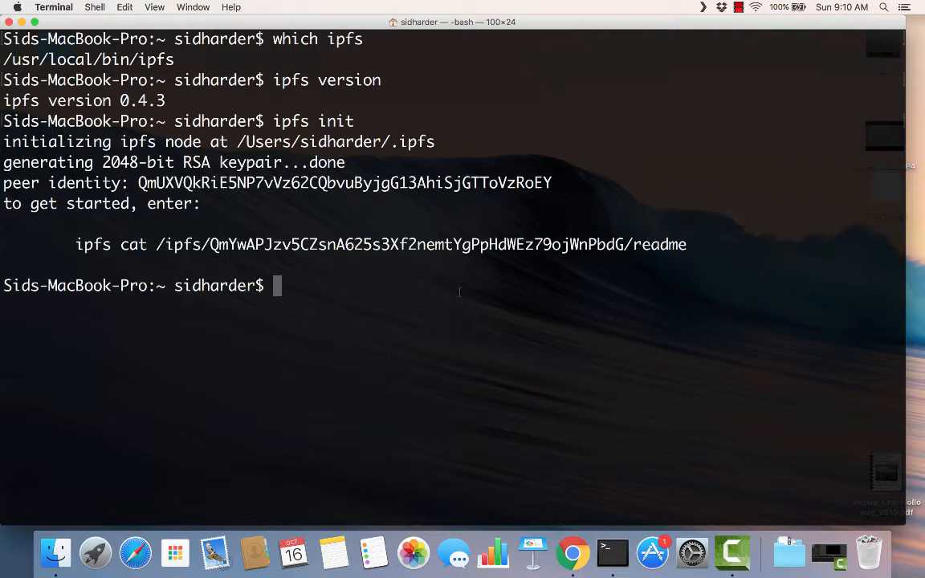
pyautogui.write('ipfs cat /ipfs/QmYwAPJzv5CZsnA625s3Xf2nemtYgPpHdWEz79ojWnPbdG/readme')
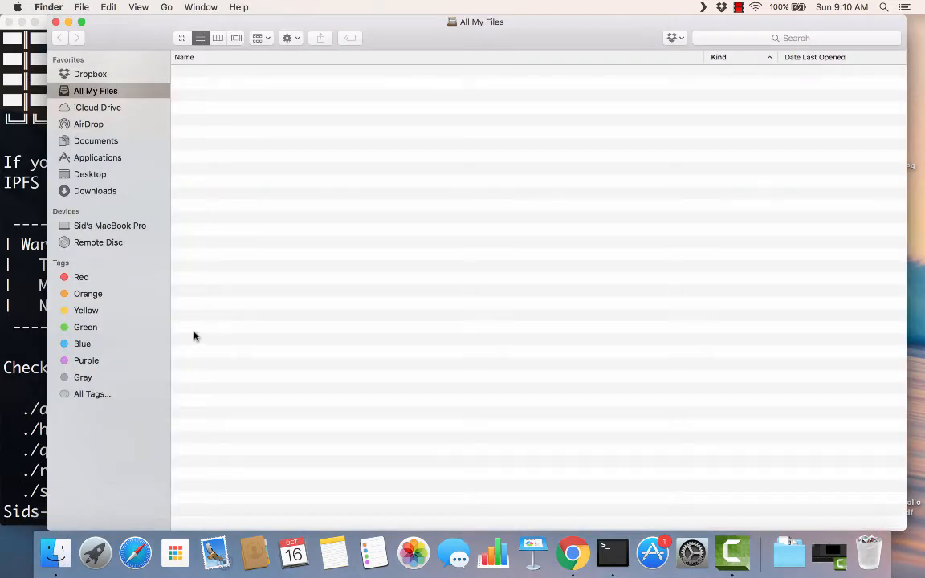
# - Browse Macintosh HD > Users > home > .ipfs to see blocks, config, datastore and version, then close Finder
pyautogui.click(109, 225)
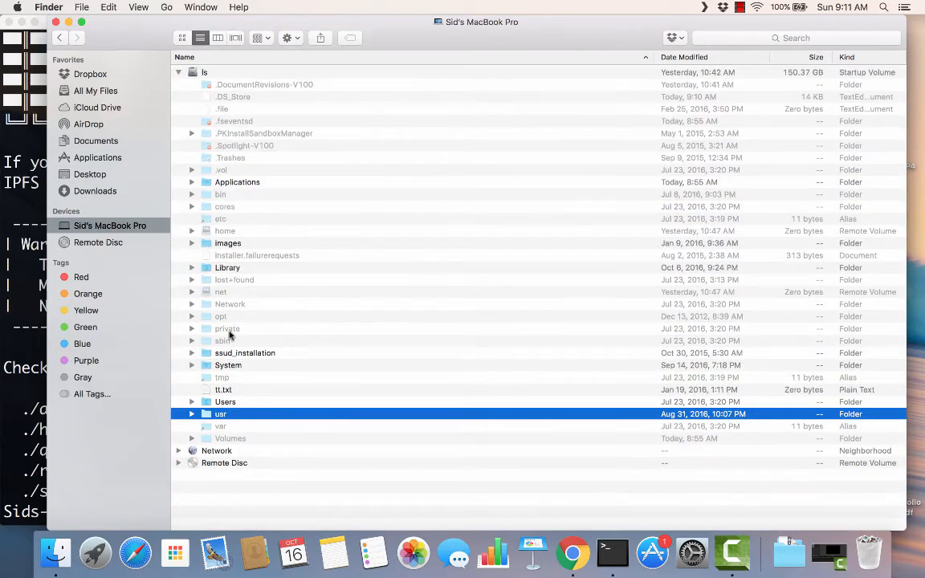
pyautogui.click(192, 402)
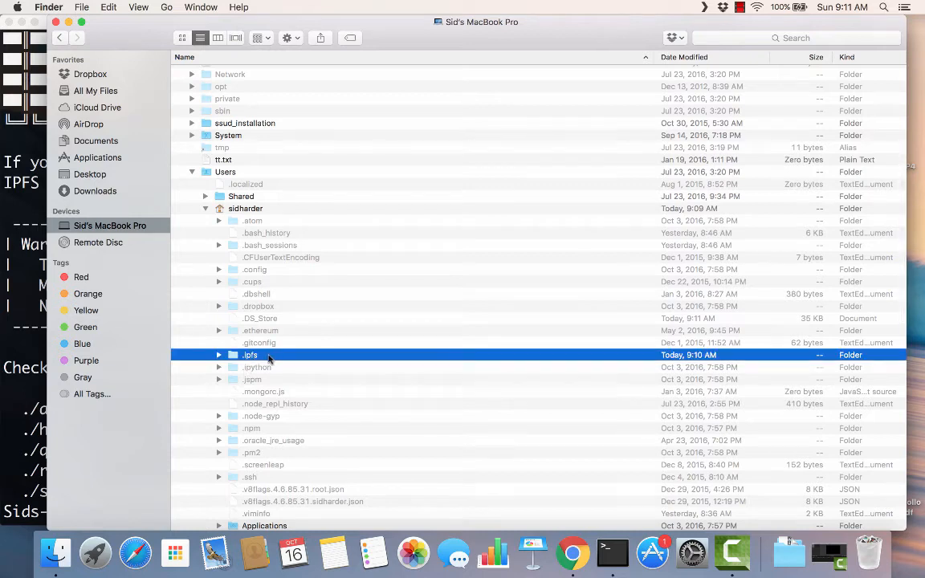
pyautogui.click(219, 356)
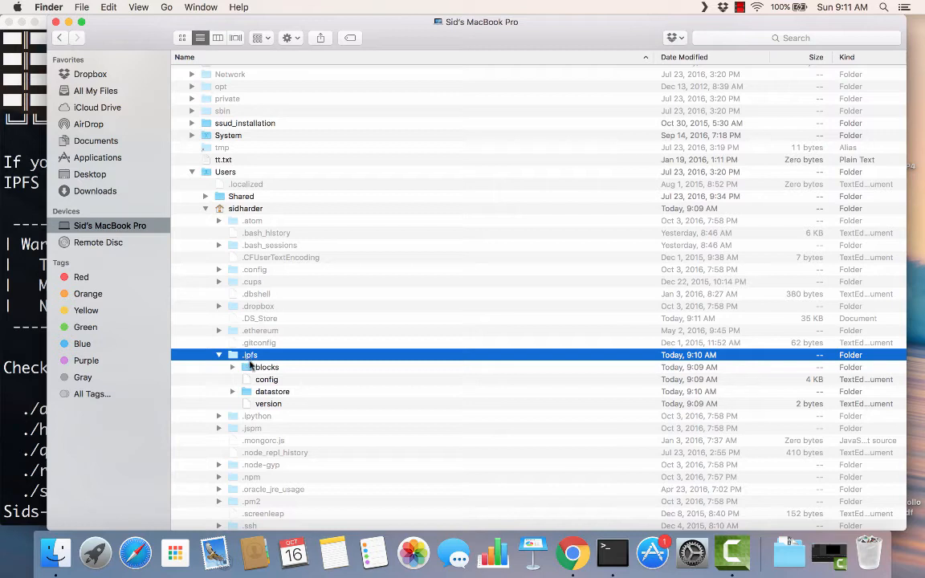
pyautogui.moveTo(254, 363)
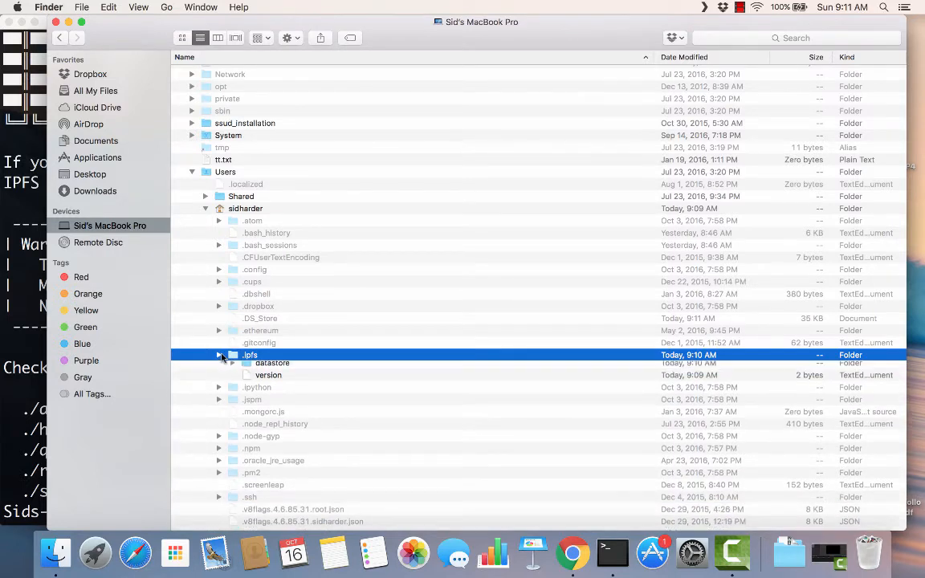
pyautogui.click(218, 355)
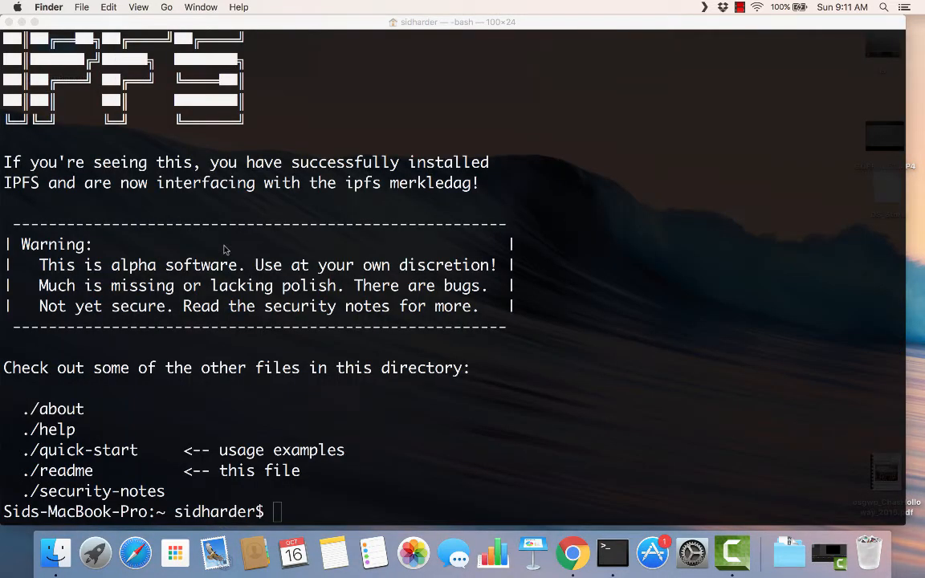
pyautogui.moveTo(379, 459)
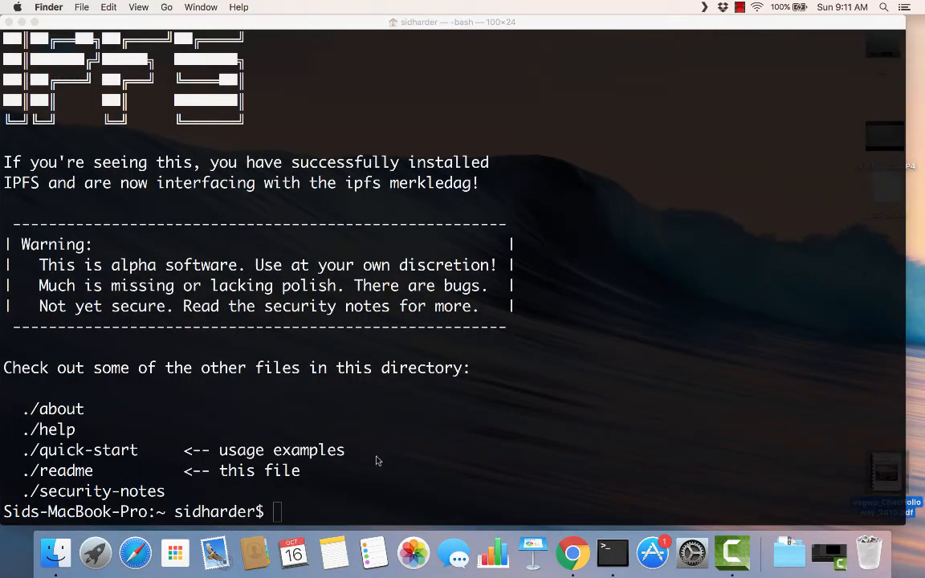
# - List the .ipfs folder, run du -sh ~/.ipfs showing 120K, then clear the screen
pyautogui.write('ls')
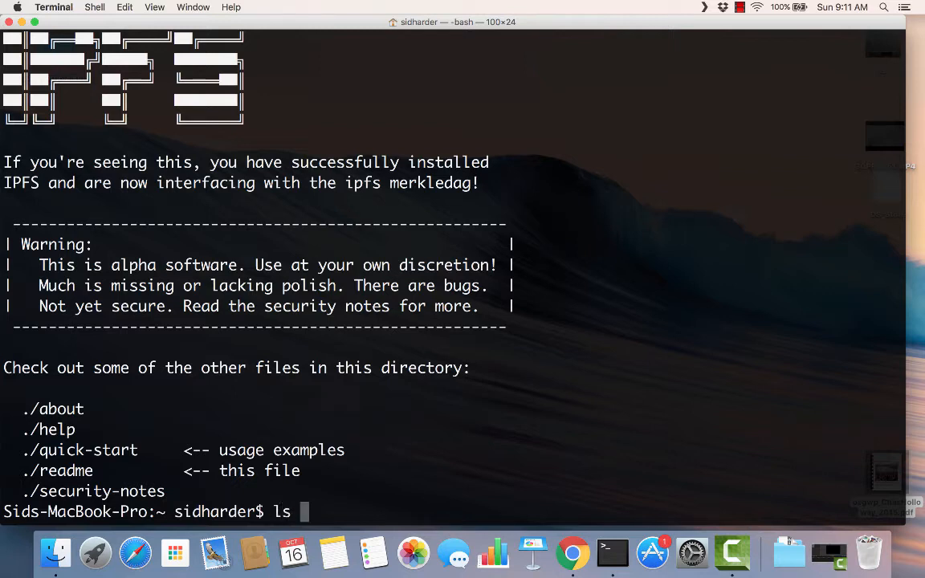
pyautogui.write('.ipfs')
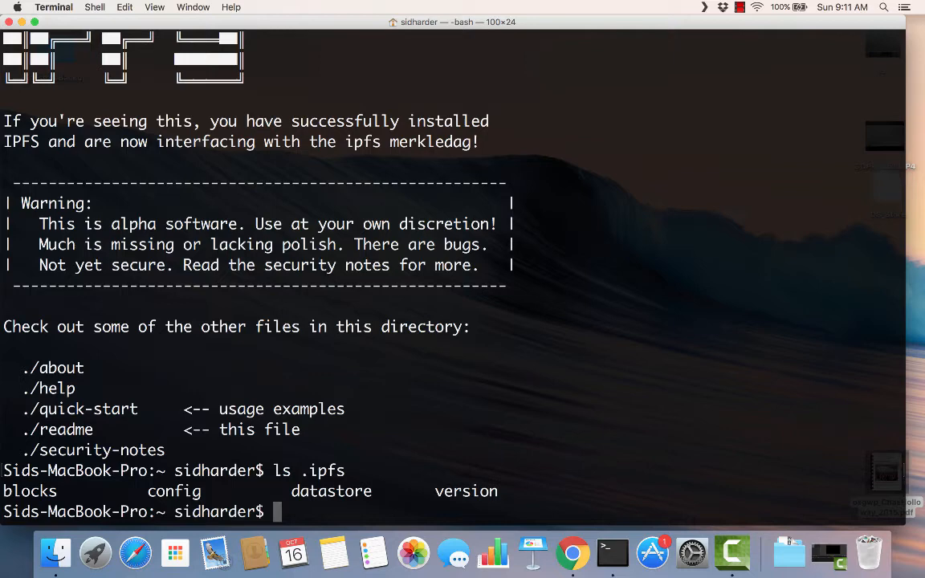
pyautogui.write('cd .ipfs')
pyautogui.write('ls')
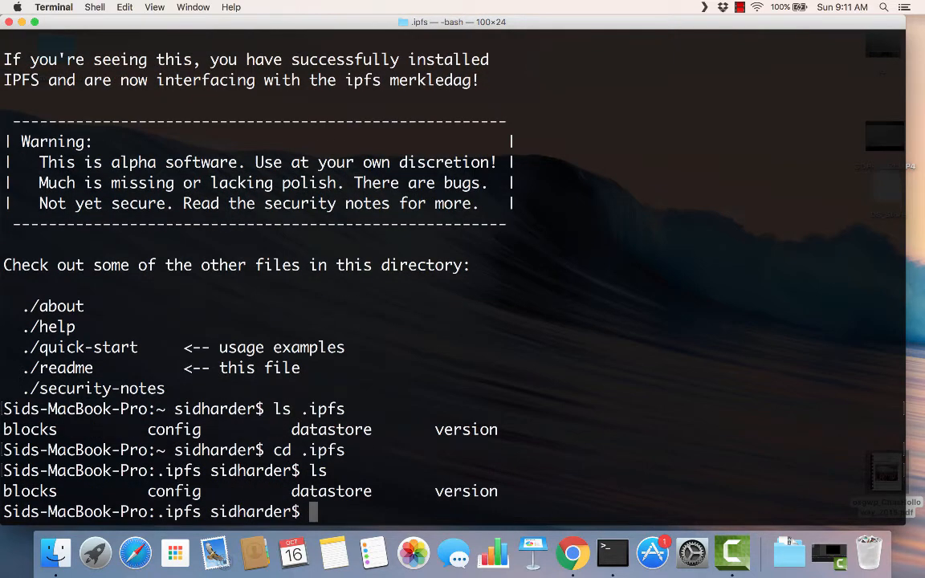
pyautogui.write('cd ..')
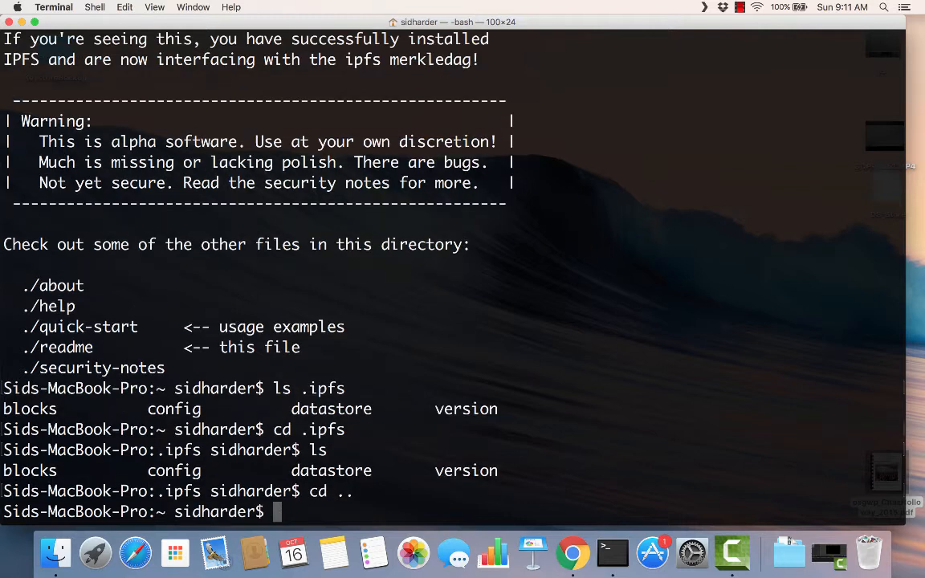
pyautogui.write('d')
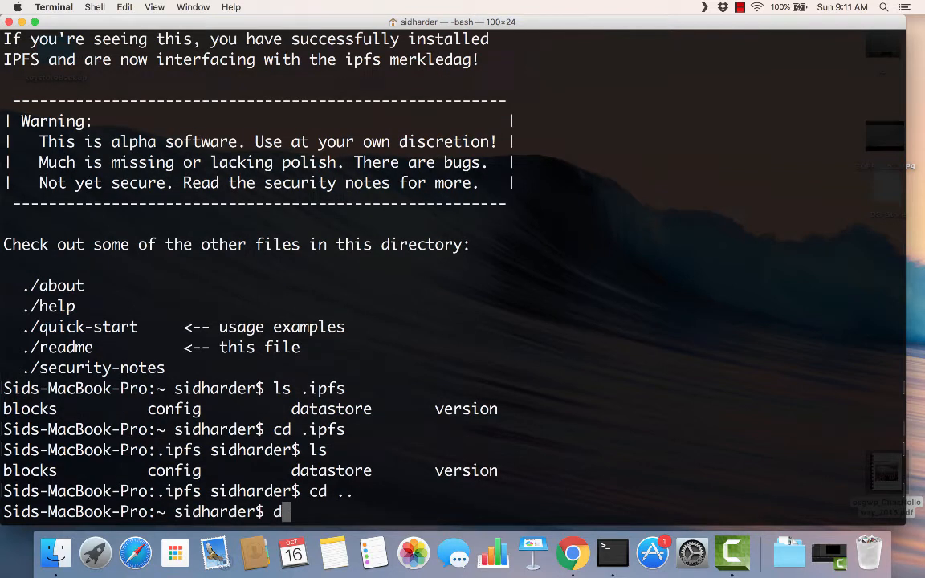
pyautogui.write('u')
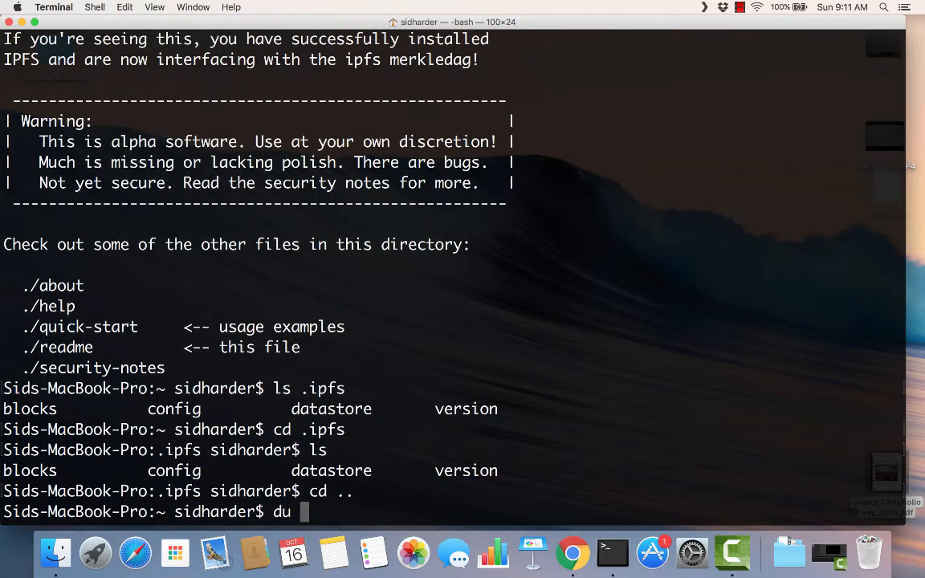
pyautogui.write('-sh')
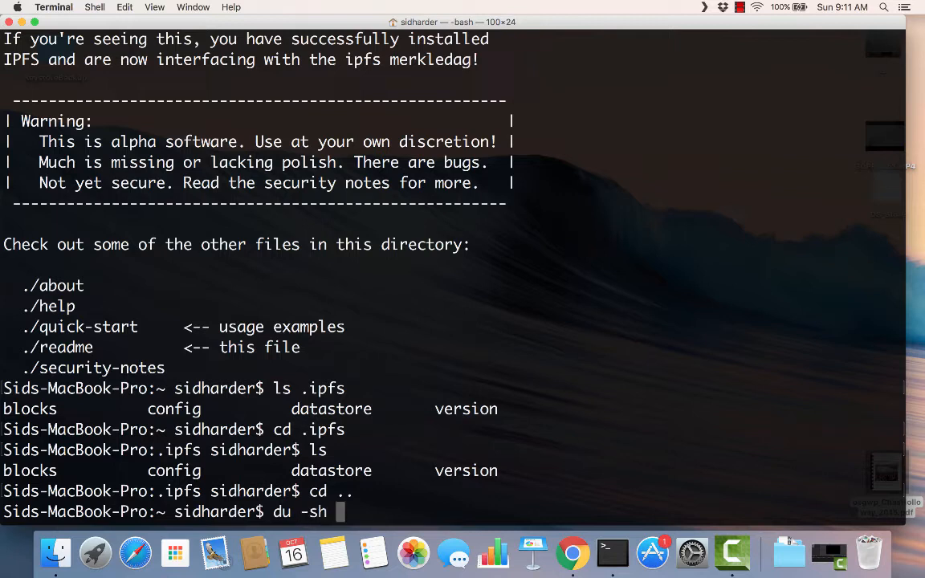
pyautogui.write('~')
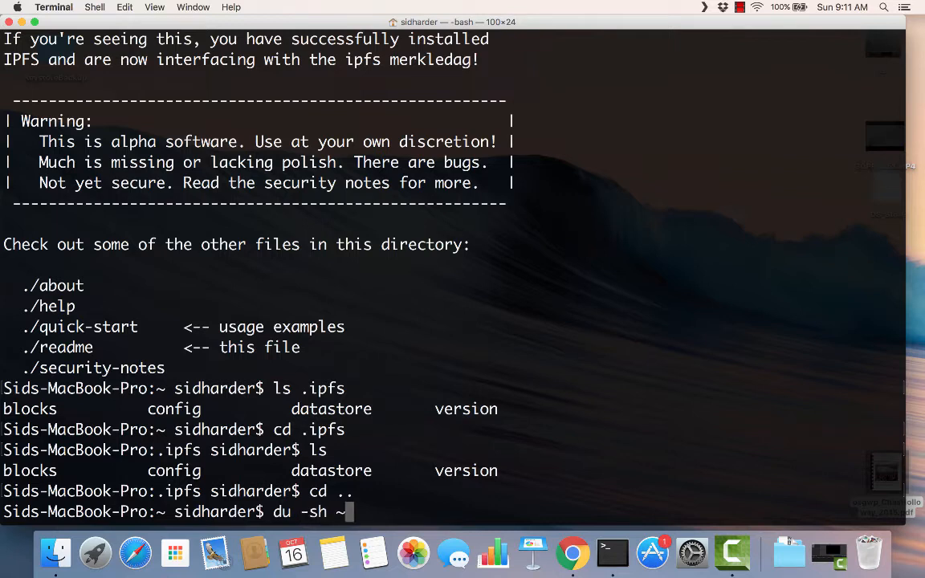
pyautogui.write('/.ipfs')
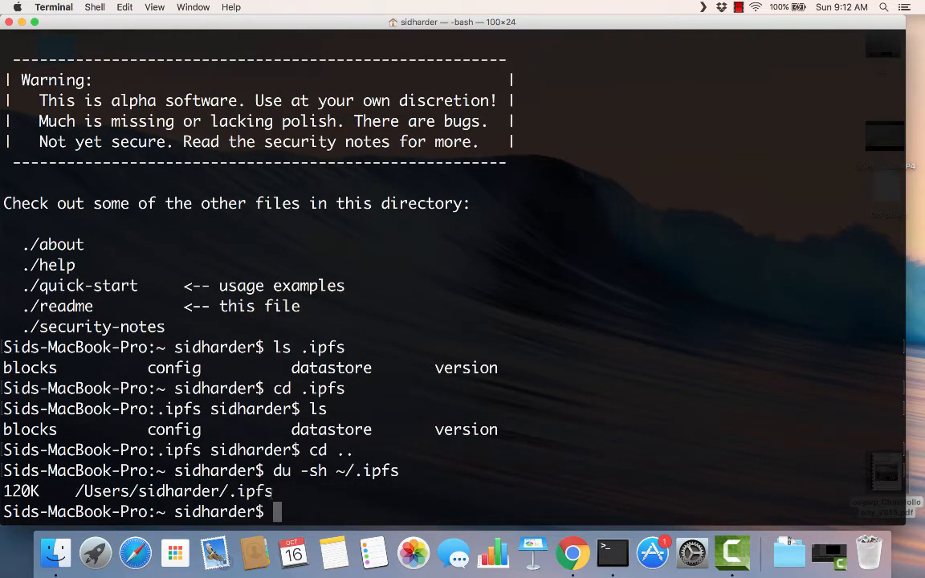
pyautogui.write('clear')
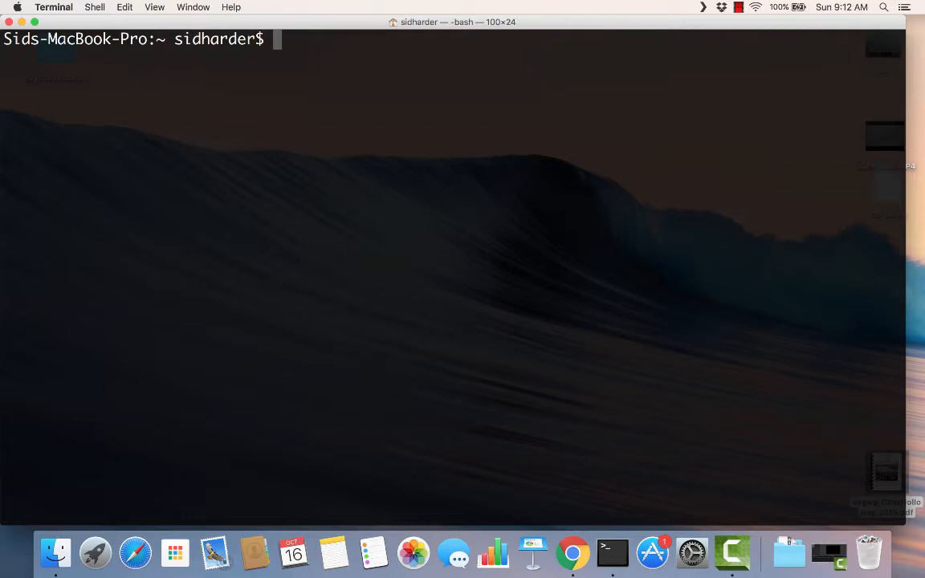
# - In the ipfs folder create toast.txt with echo hello hello, then verify it with cat and ls
pyautogui.write('ls')
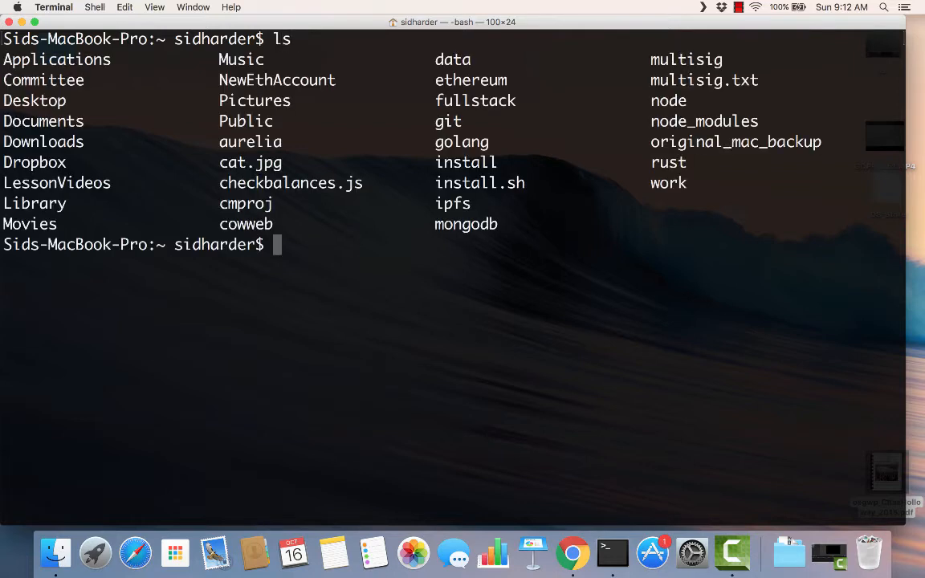
pyautogui.write('cd ipfs')
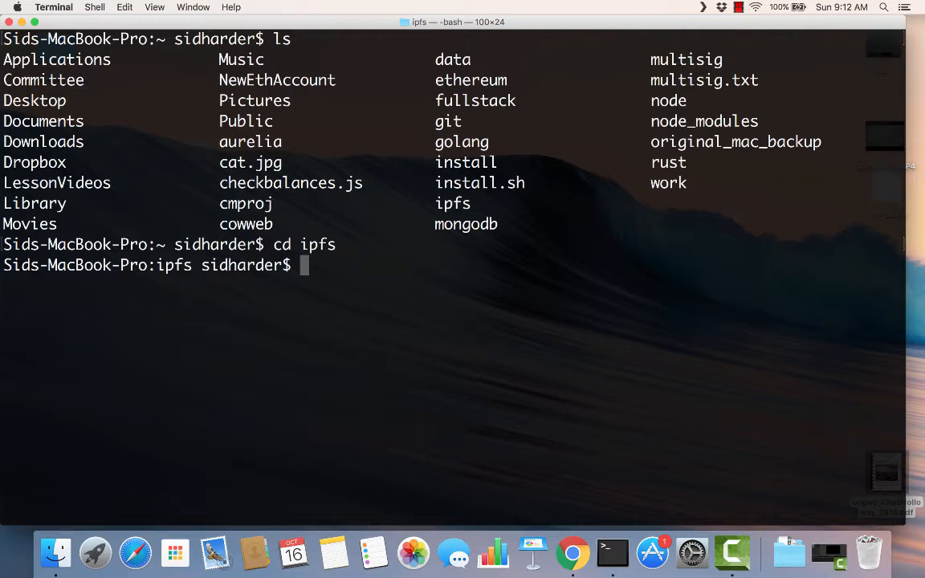
pyautogui.write('ls')
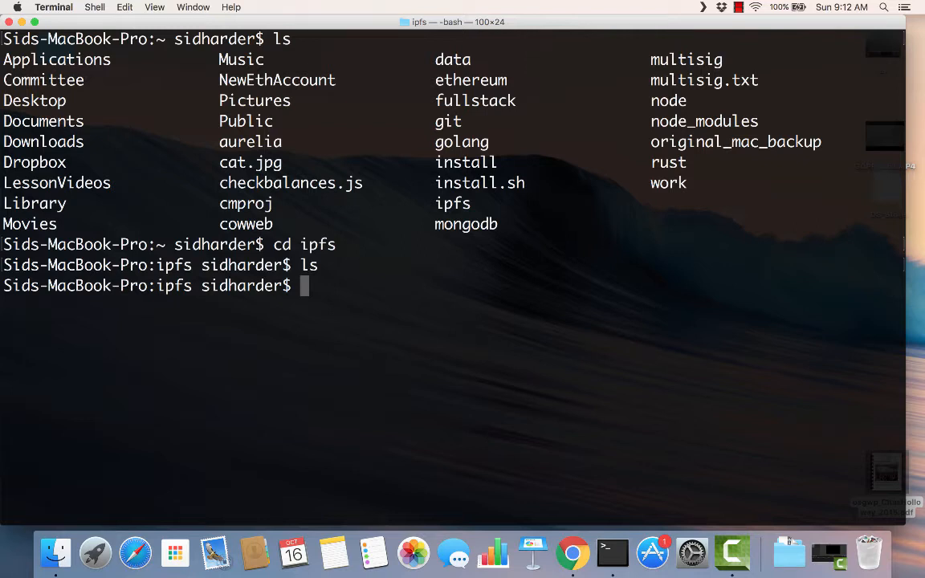
pyautogui.write('echo')
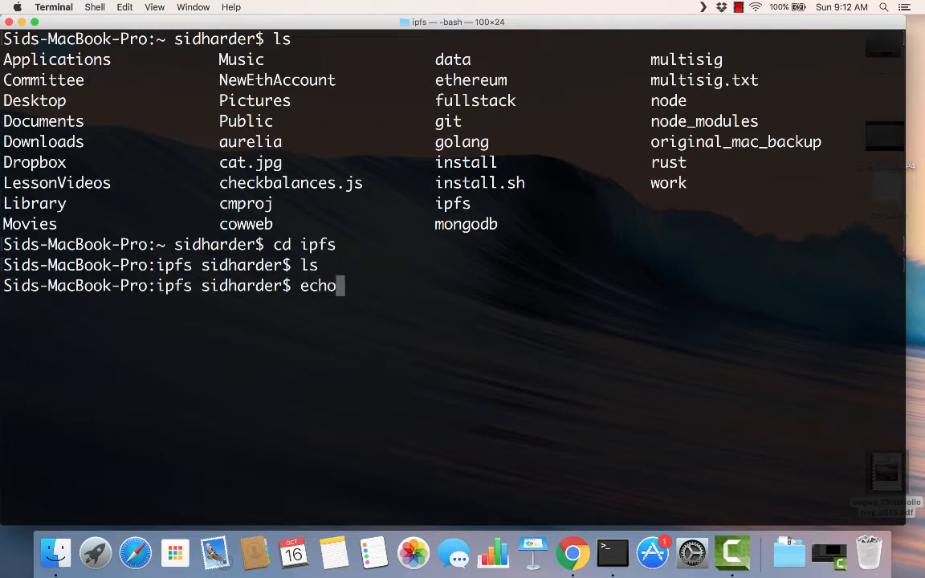
pyautogui.write('hello')
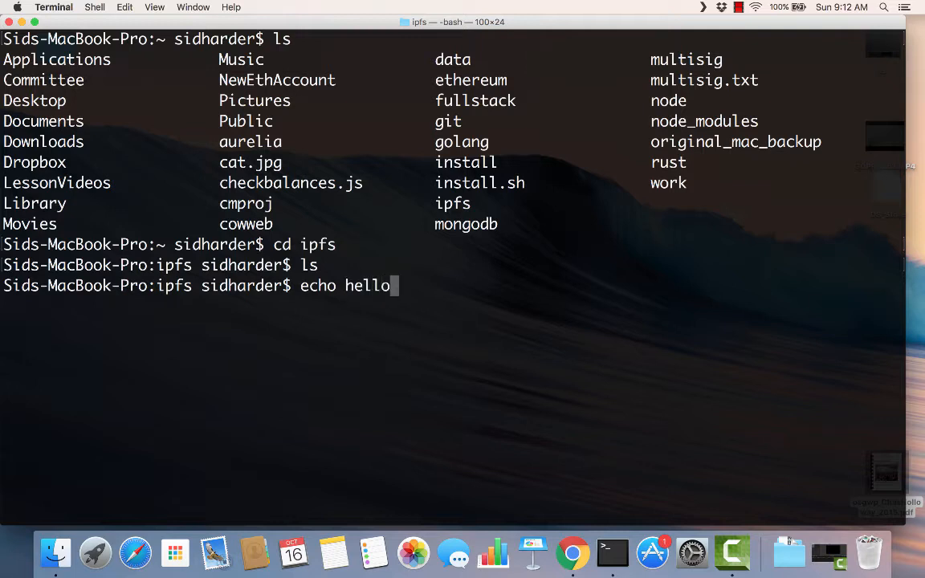
pyautogui.write('hello')
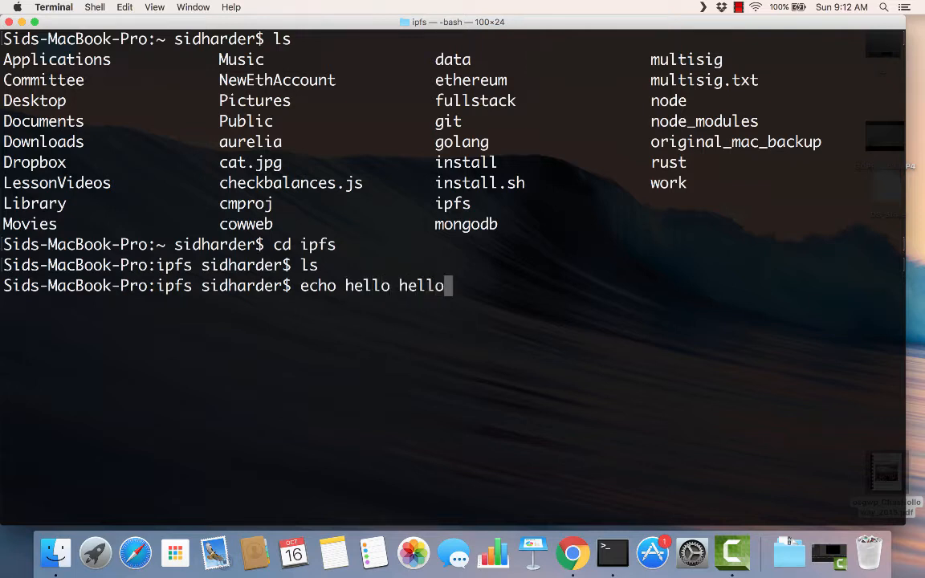
pyautogui.write('> toast.txt')
pyautogui.write('ls')
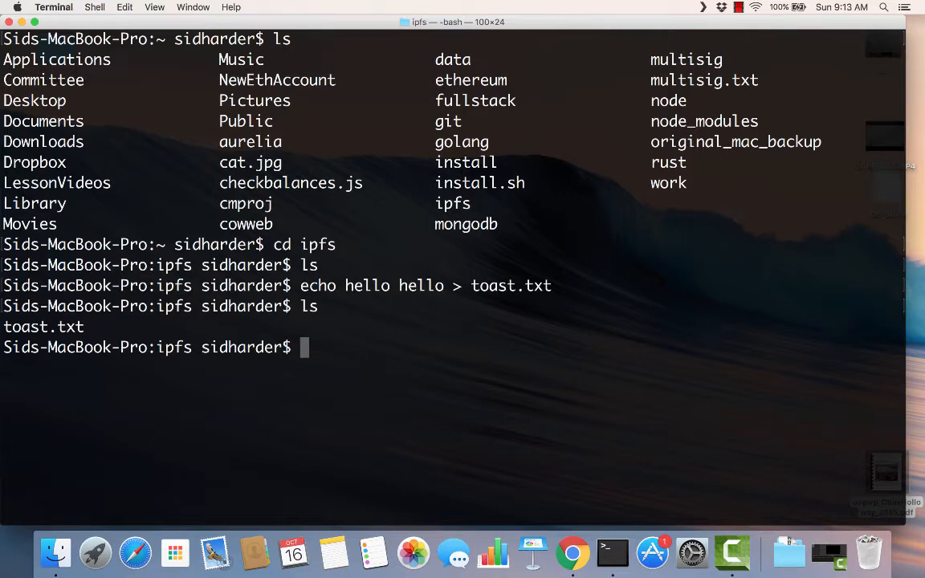
pyautogui.write('cat toast.txt')
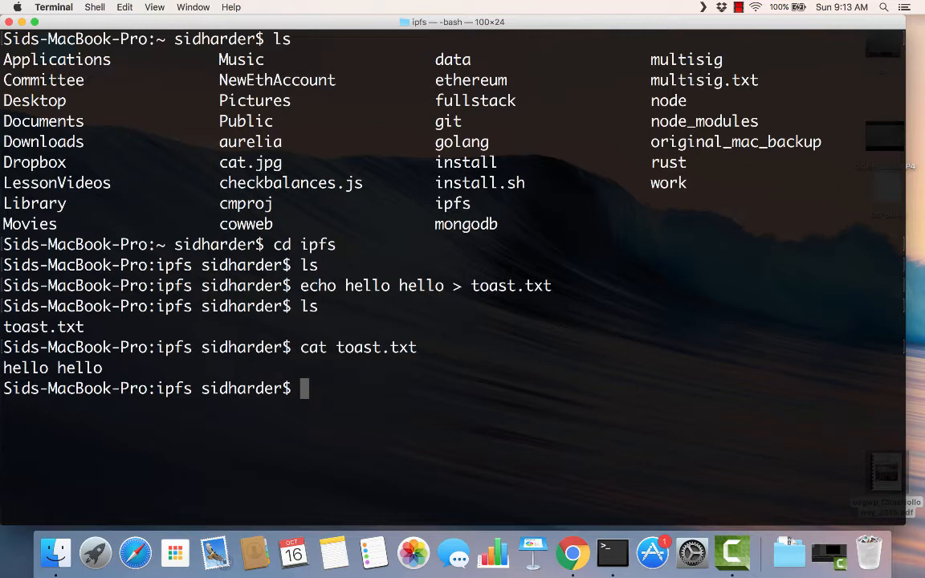
pyautogui.write('ls')
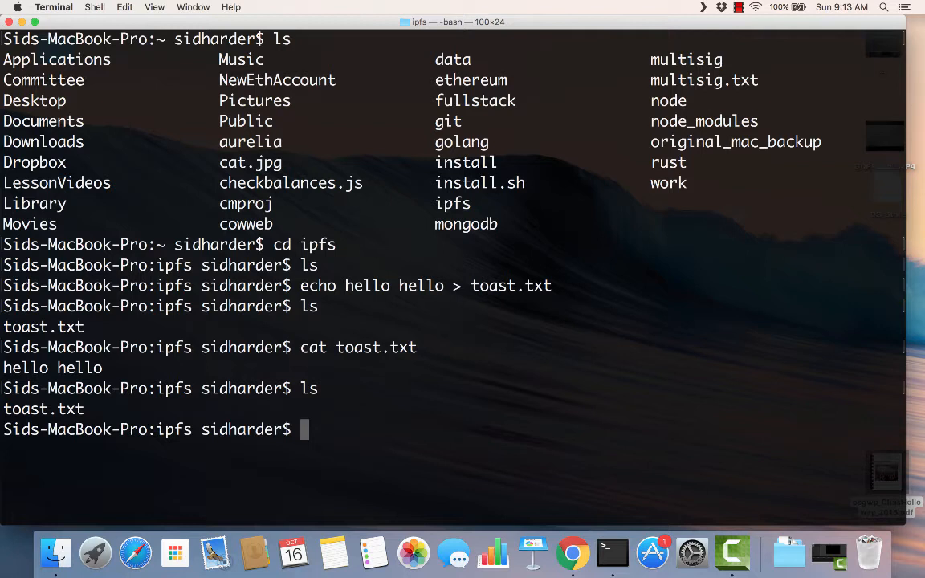
# - Run ipfs add toast.txt to get its QmZ1fH… hash and begin an ipfs cat command
pyautogui.write('ip')
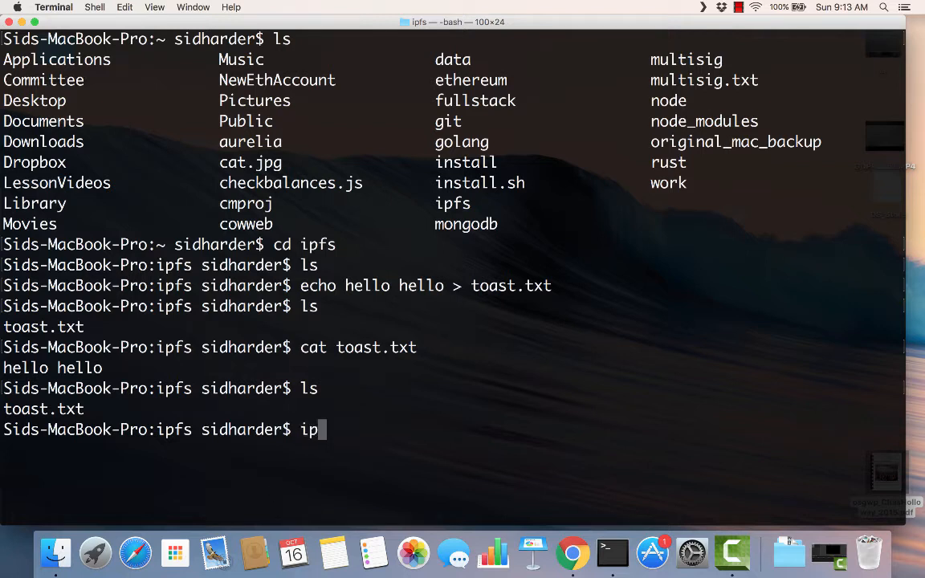
pyautogui.write('fs')
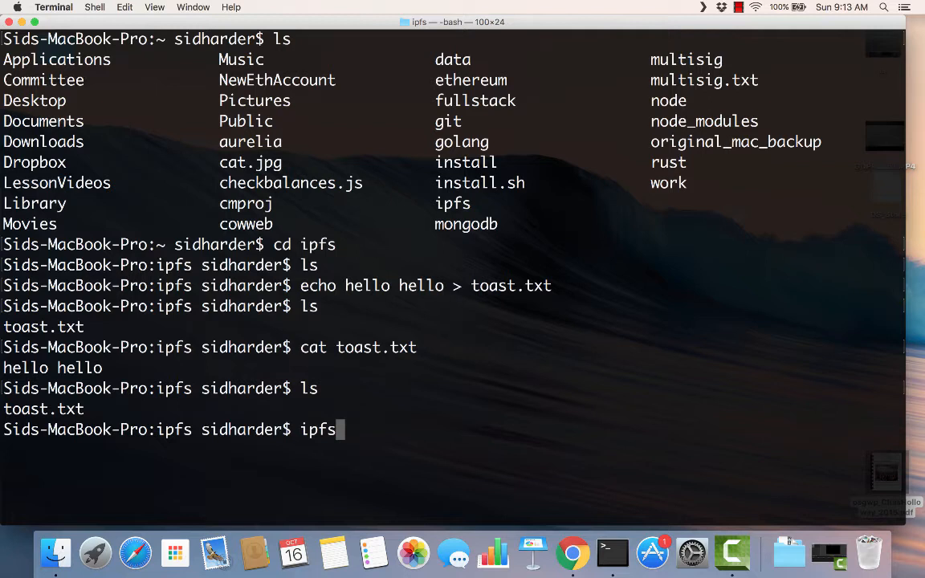
pyautogui.write('add')
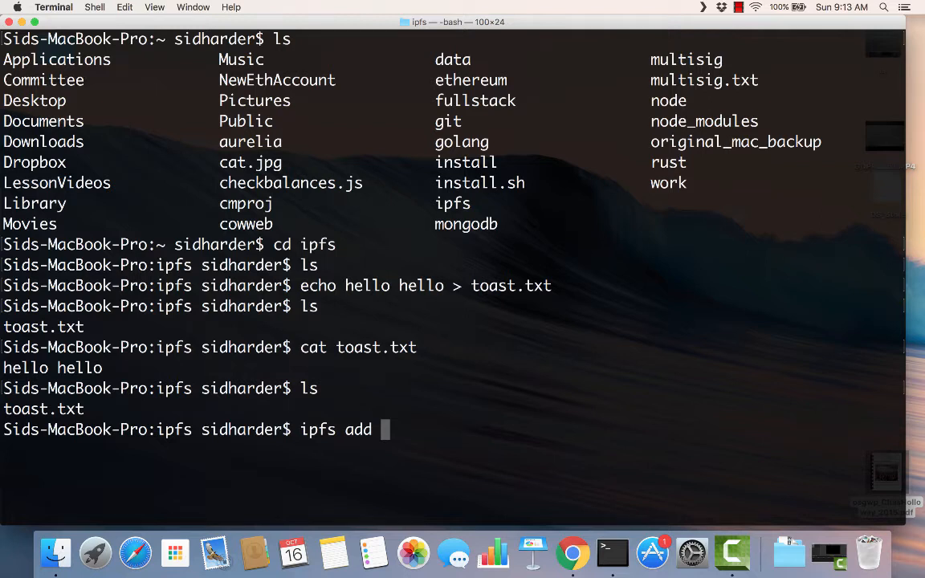
pyautogui.write('toa')
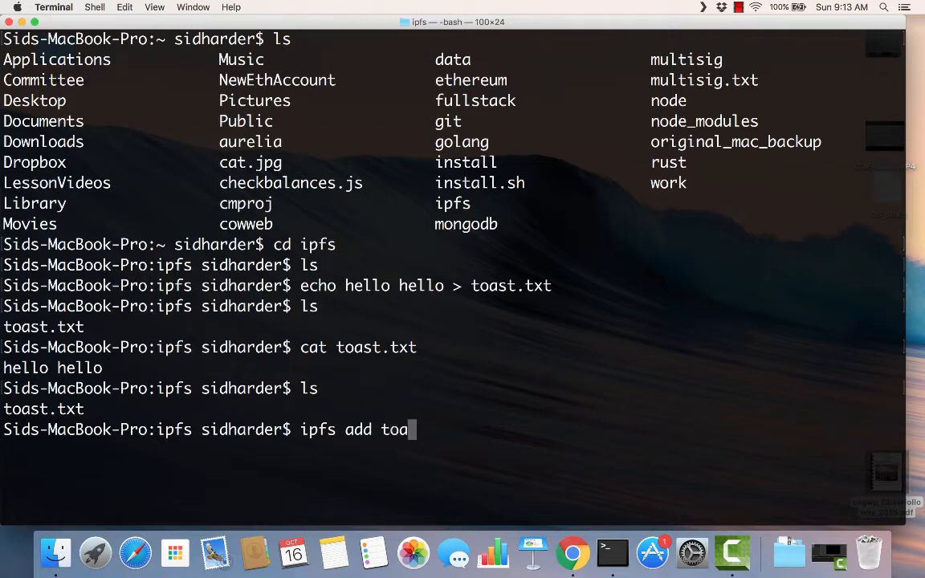
pyautogui.write('st.txt')
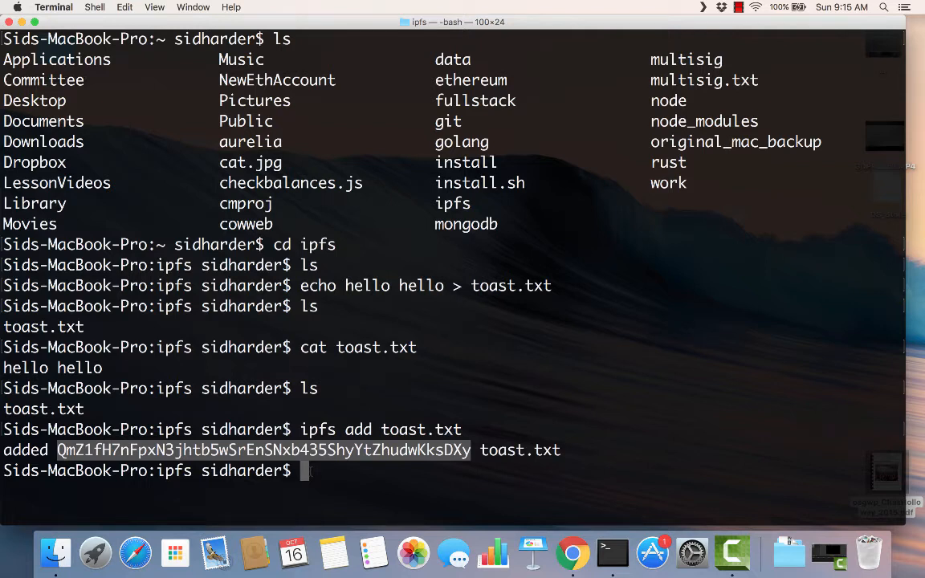
pyautogui.write('ip')
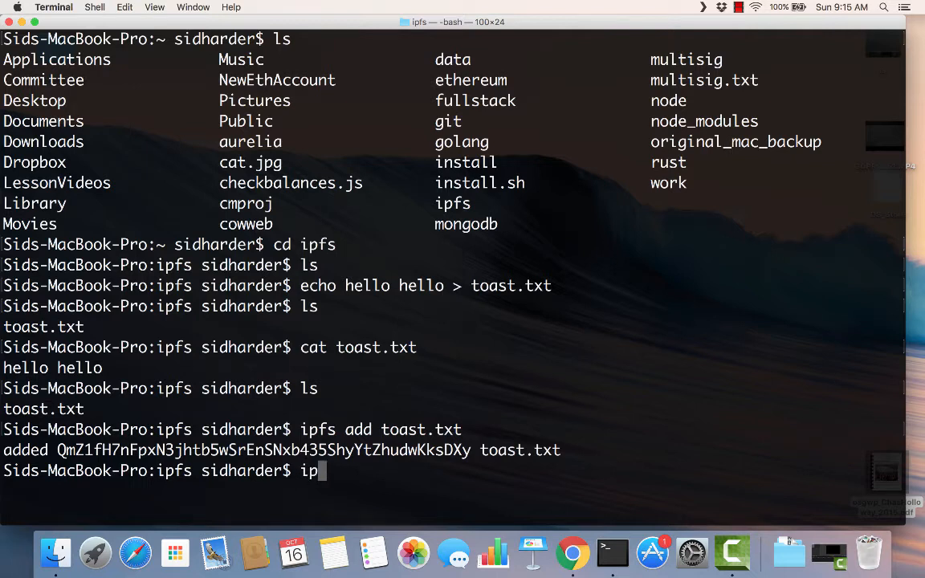
pyautogui.write('fs cat')
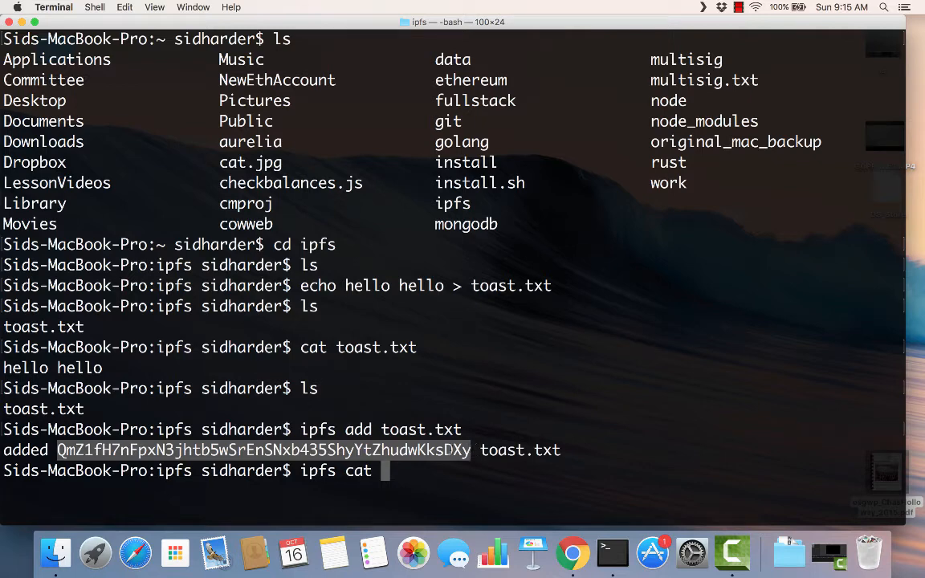
# - Copy the QmZ1fH… hash into ipfs cat to print hello hello, then compare with cat toast.txt
pyautogui.rightClick(260, 450)
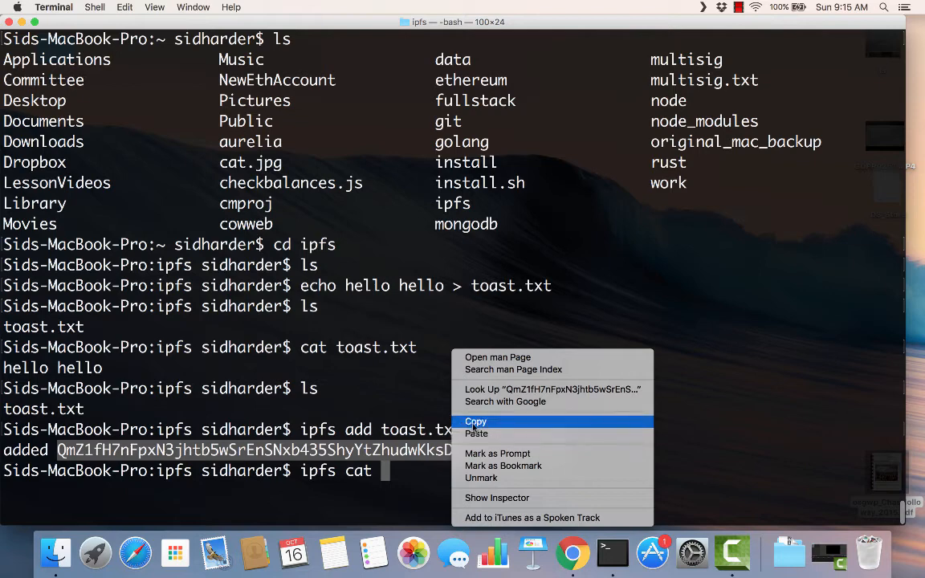
pyautogui.click(475, 433)
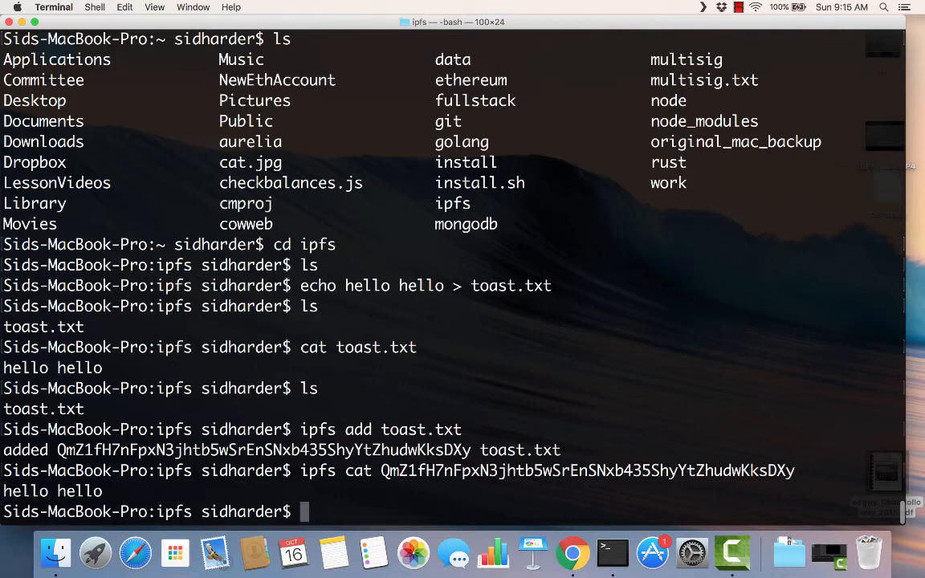
pyautogui.write('cat toast.txt')
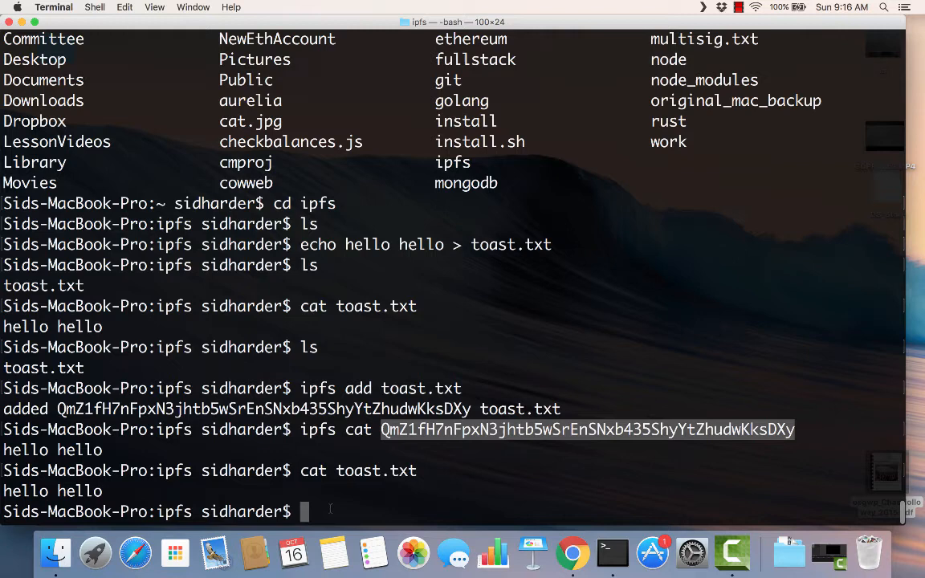
# - Overwrite toast.txt with 'hello world' using echo redirection
pyautogui.write('ec')
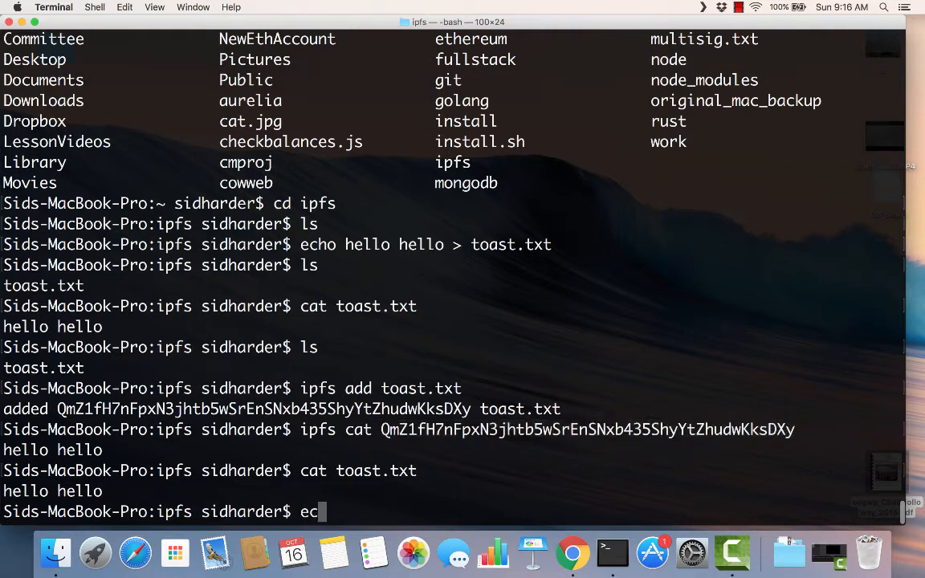
pyautogui.write('ho')
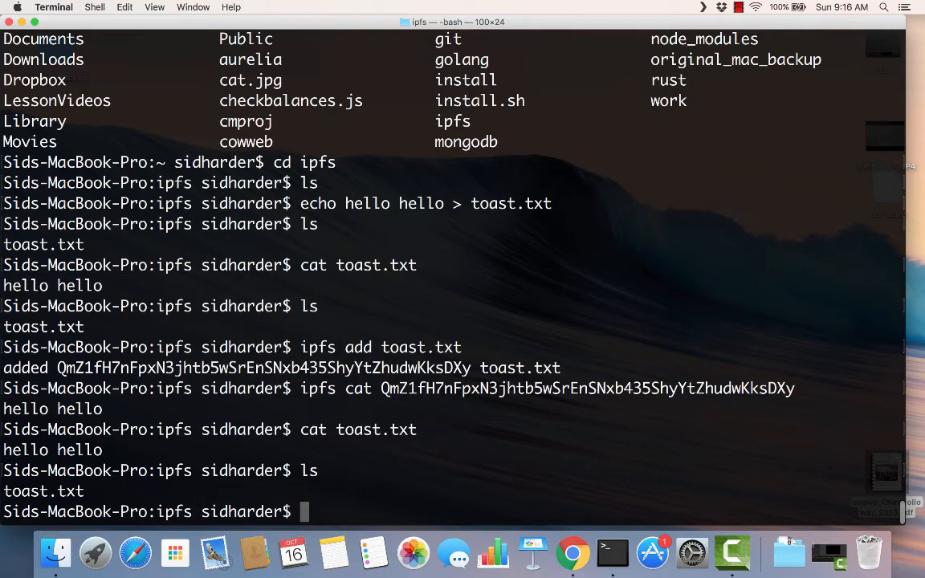
pyautogui.write('echo')
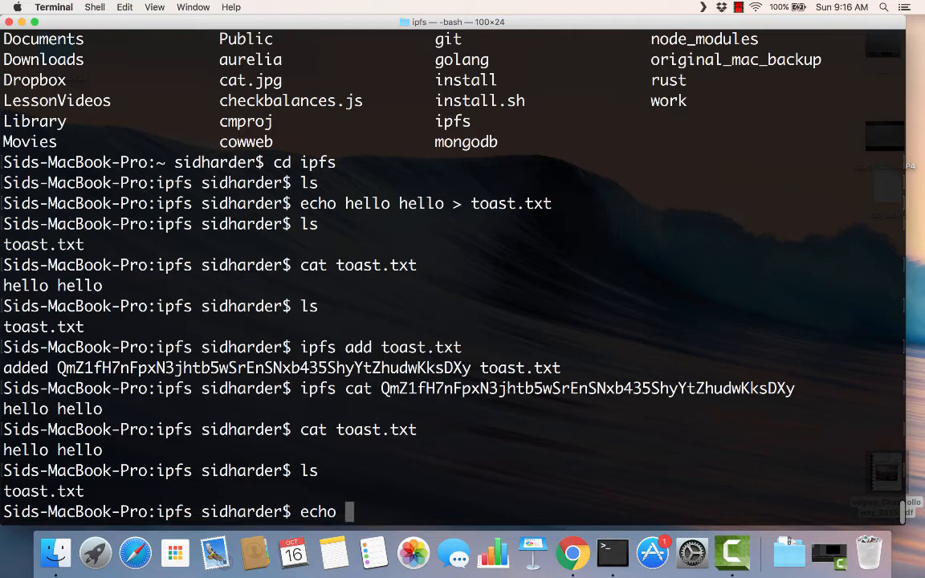
pyautogui.write('hello world')
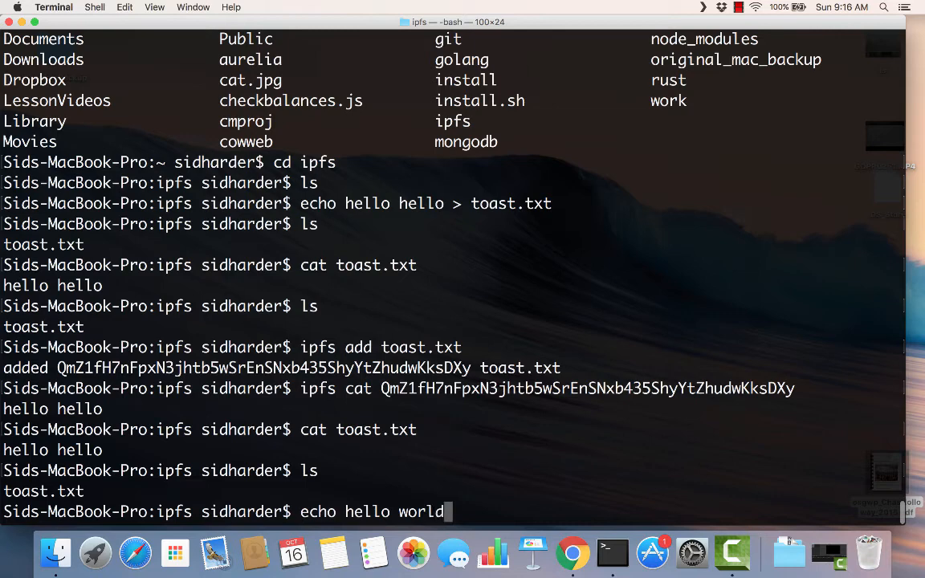
pyautogui.write('> toast.txt')
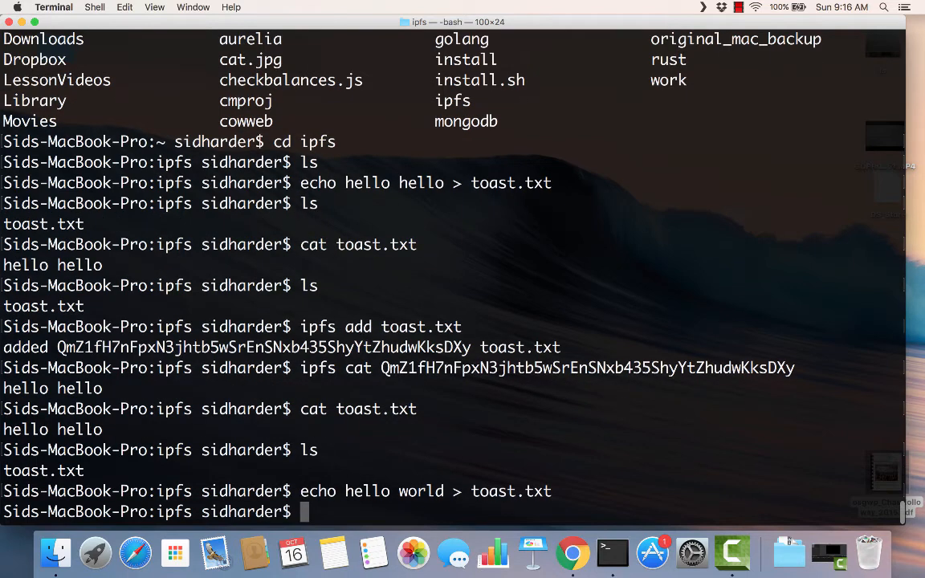
# - Print toast.txt to confirm it reads 'hello world', then begin an ipfs add command
pyautogui.write('cat')
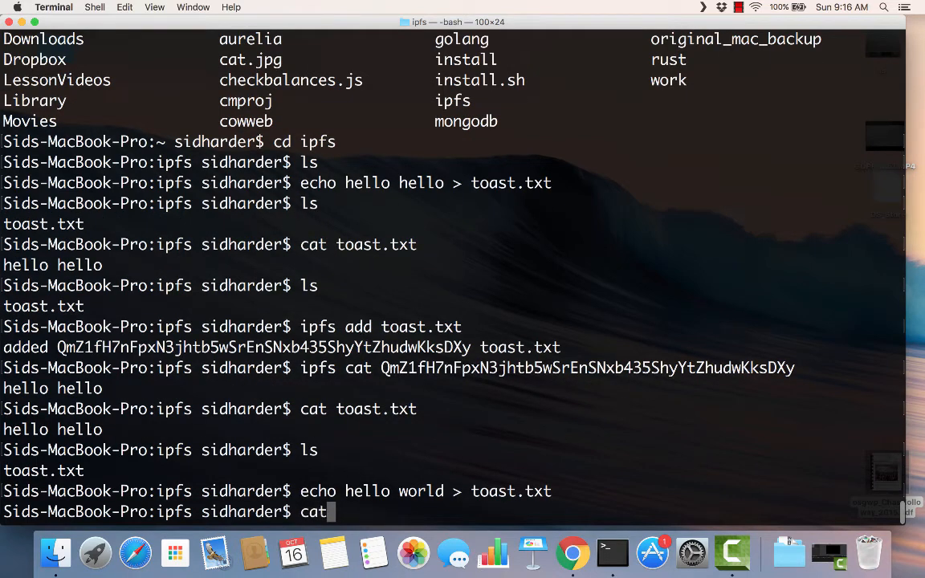
pyautogui.write('toast.txt')
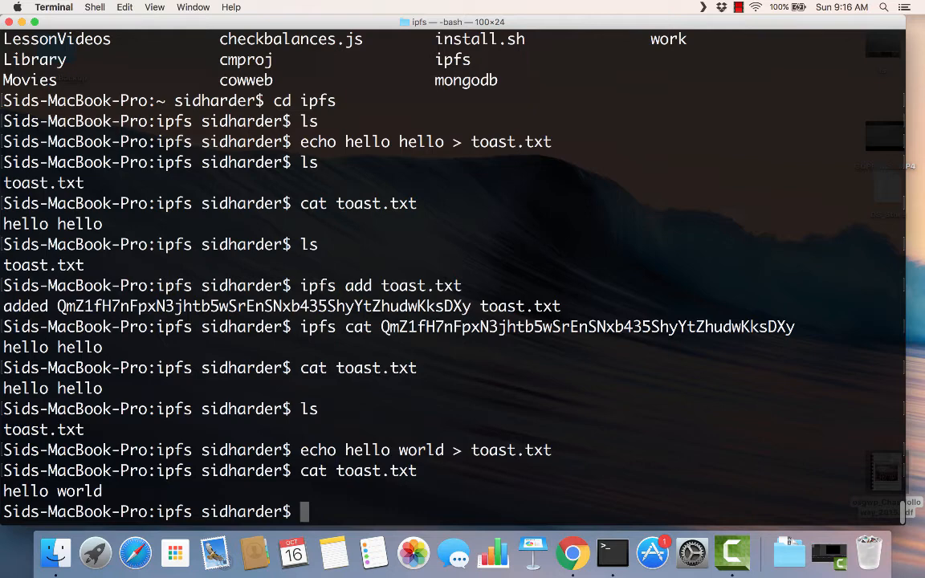
pyautogui.write('ipfs add')
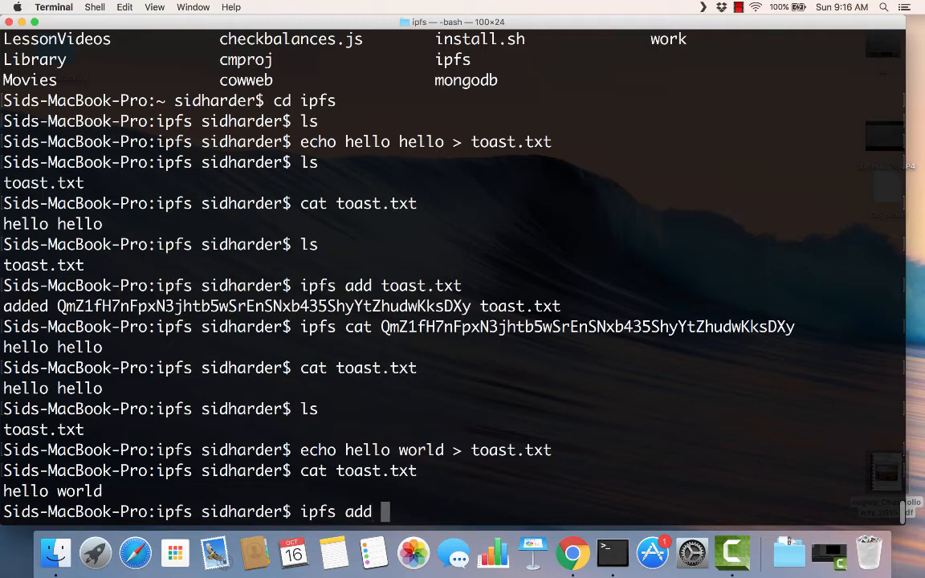
# - Add the updated toast.txt to IPFS, getting the new hash QmT78z…
pyautogui.write('toast.txt')
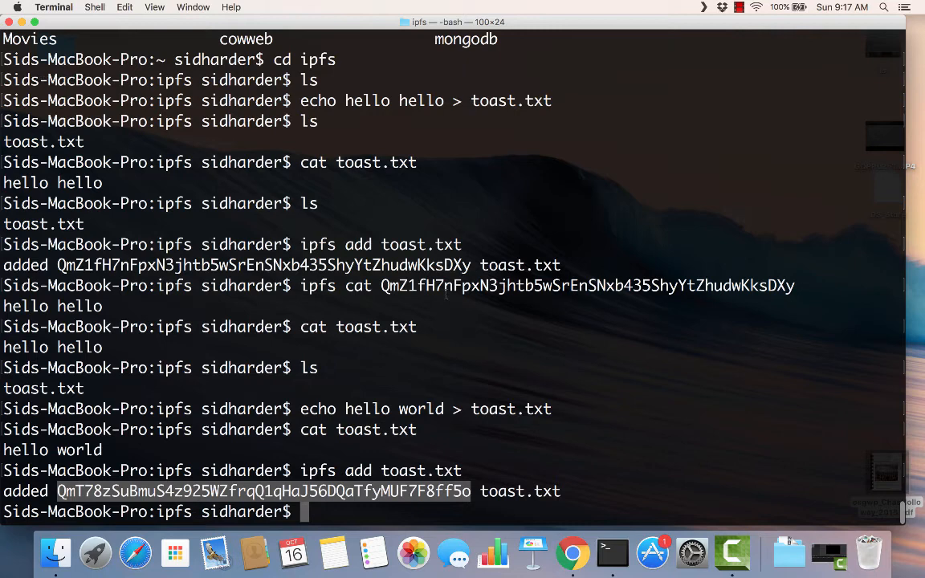
pyautogui.moveTo(409, 490)
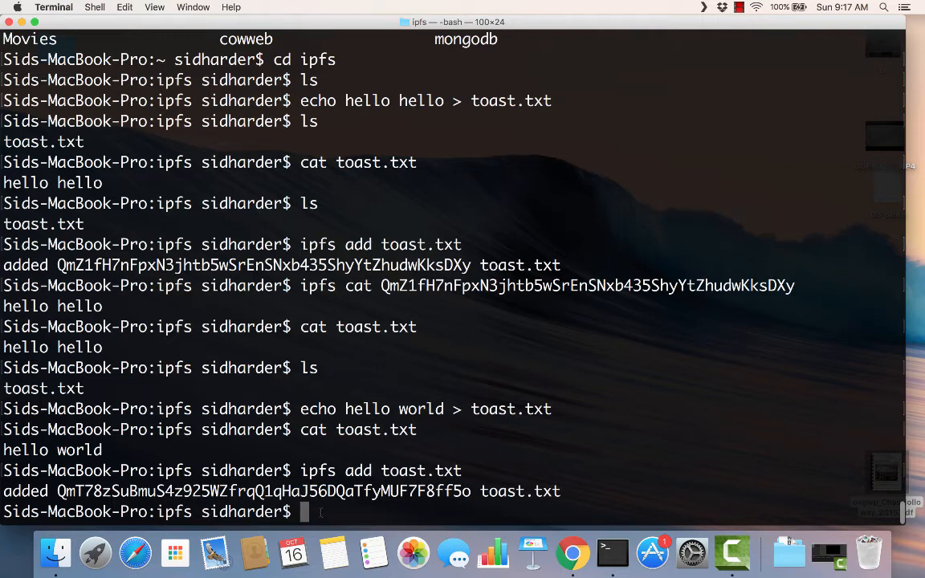
# - Copy the new QmT78z… hash and try a plain cat on it, which fails
pyautogui.write('cat')
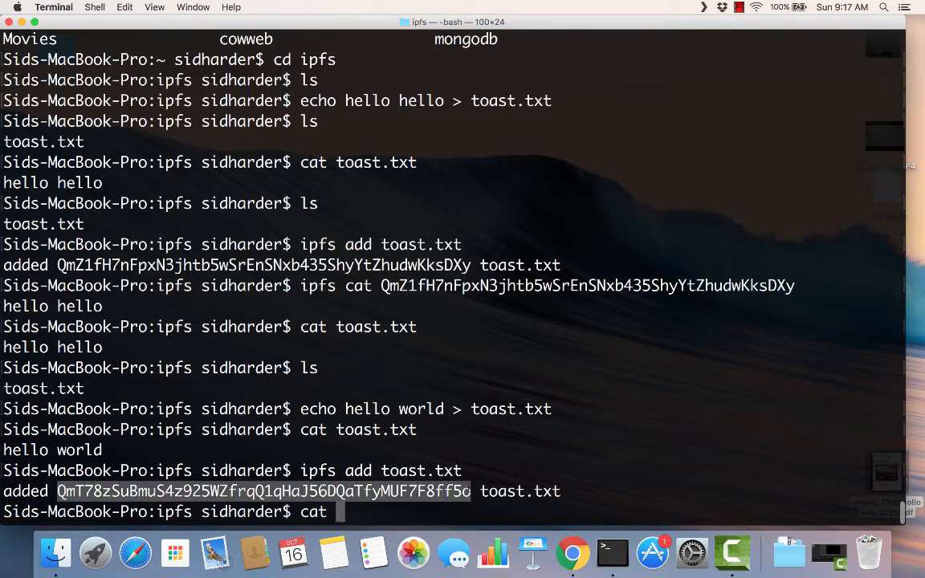
pyautogui.rightClick(265, 492)
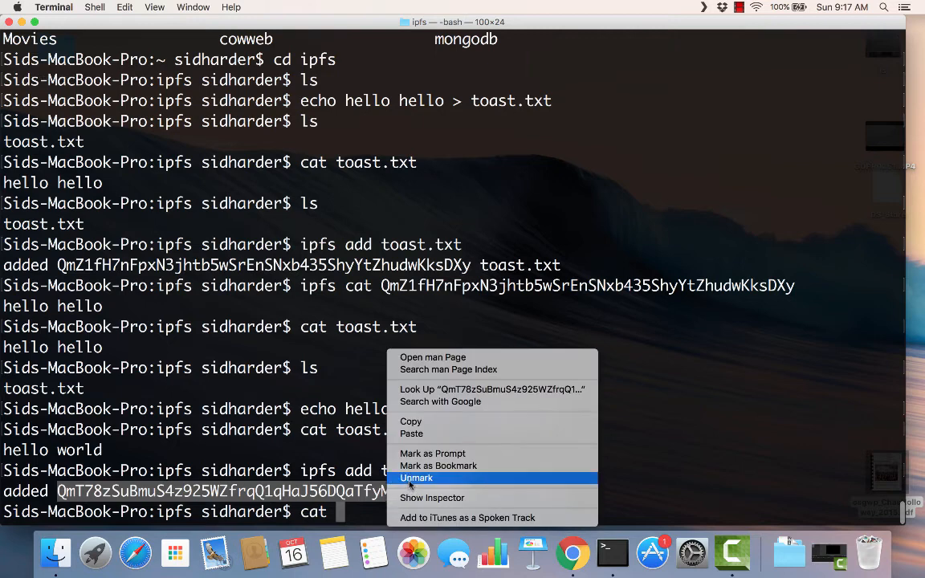
pyautogui.click(416, 479)
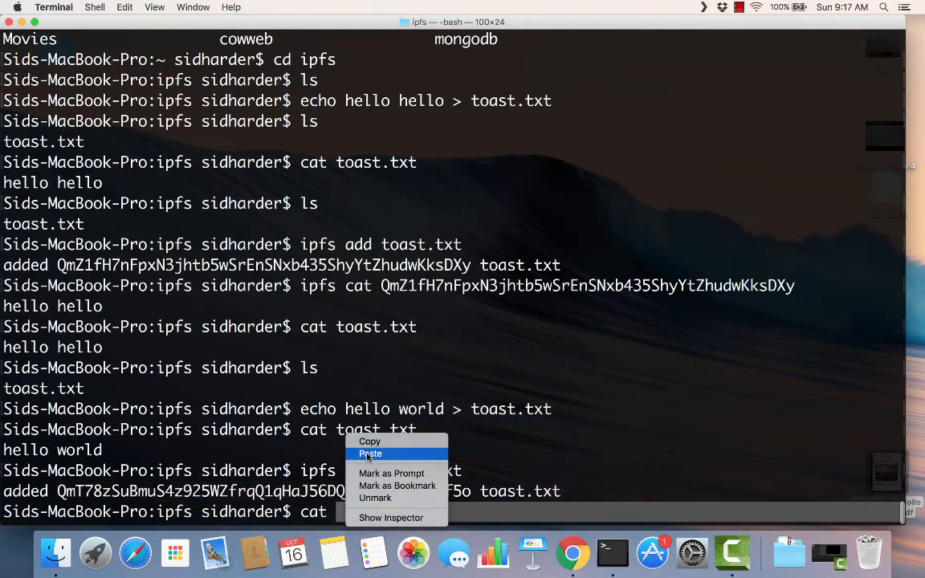
pyautogui.click(370, 453)
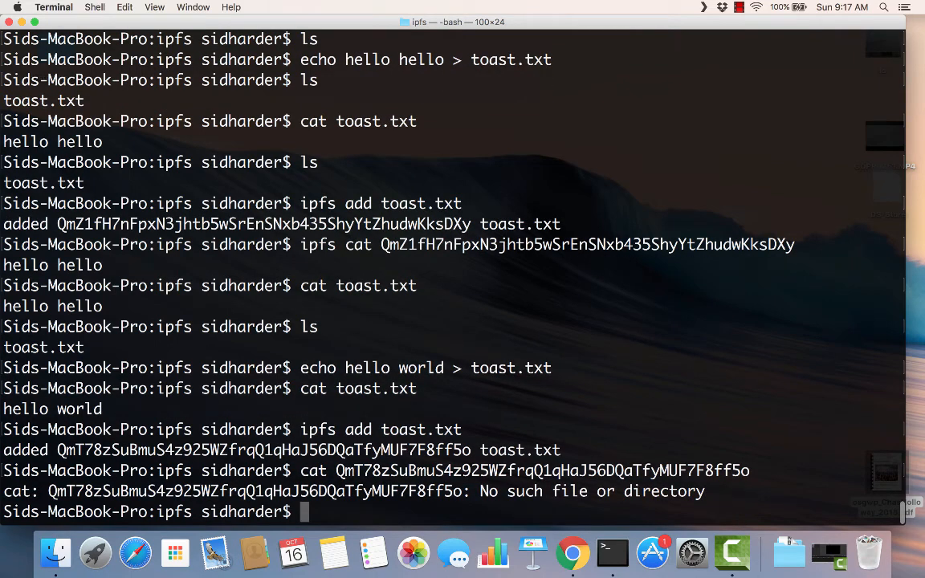
pyautogui.write('cat QmT78zSuBmuS4z925WZfrqQ1qHaJ56DQaTfyMUF7F8ff5o')
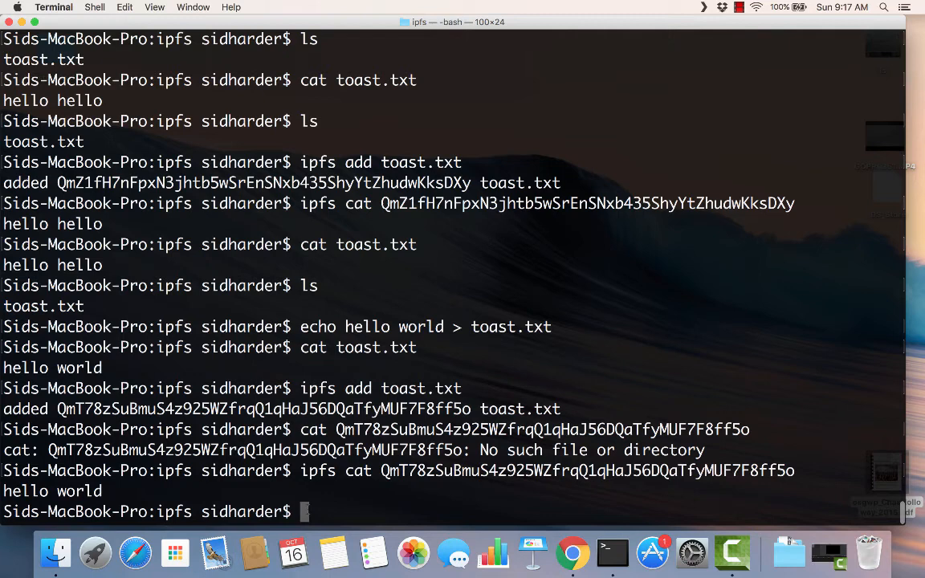
# - Retrieve the QmT78z… hash via ipfs cat, showing 'hello world'
pyautogui.write('cat t')
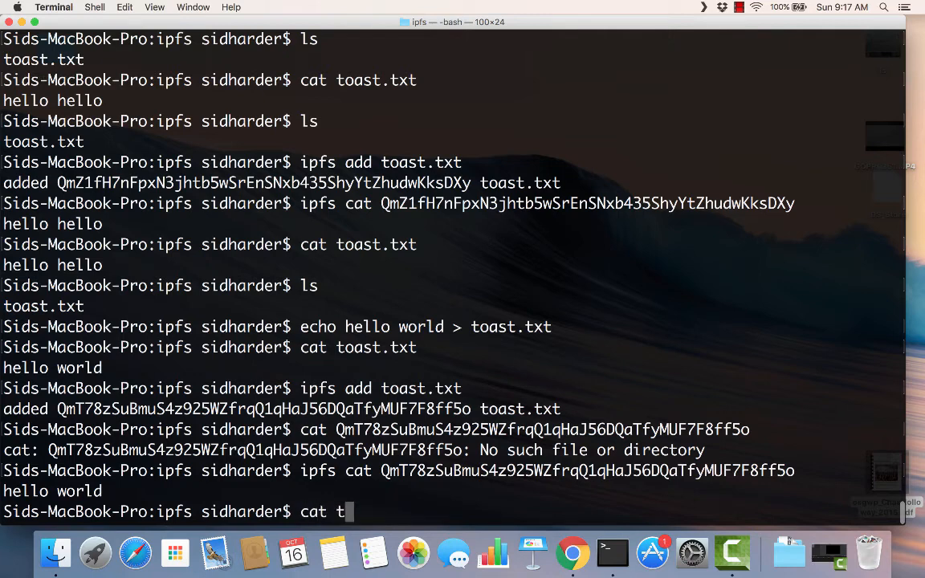
pyautogui.write('oast.txt')
pyautogui.write('ech hello hello > toast')
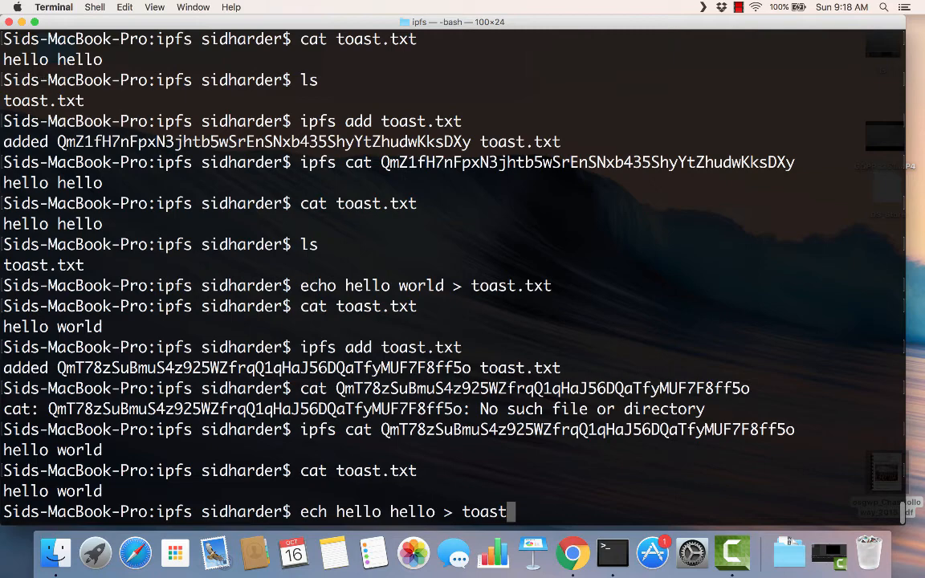
# - Restore toast.txt to 'hello hello' with echo and confirm it with cat toast.txt
pyautogui.write('.txt')
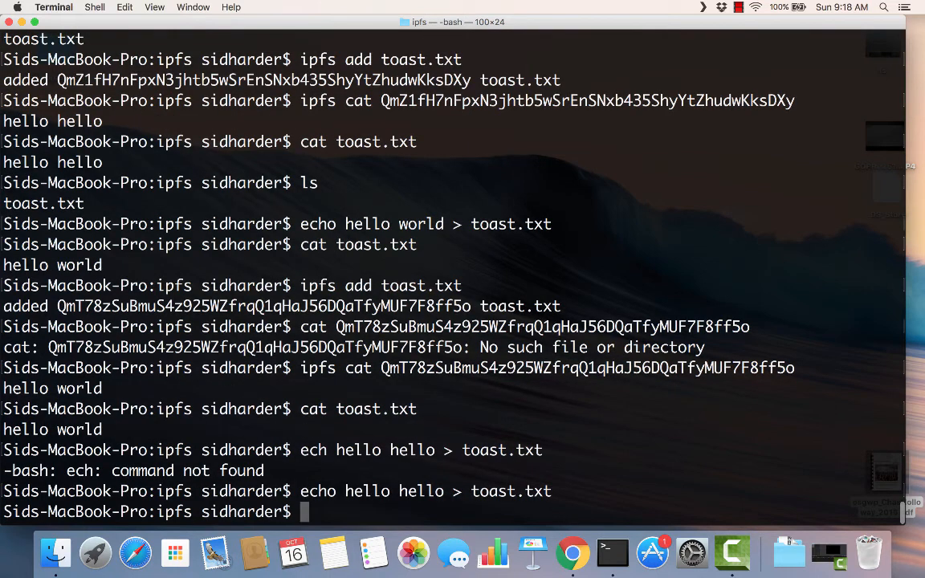
pyautogui.write('c')
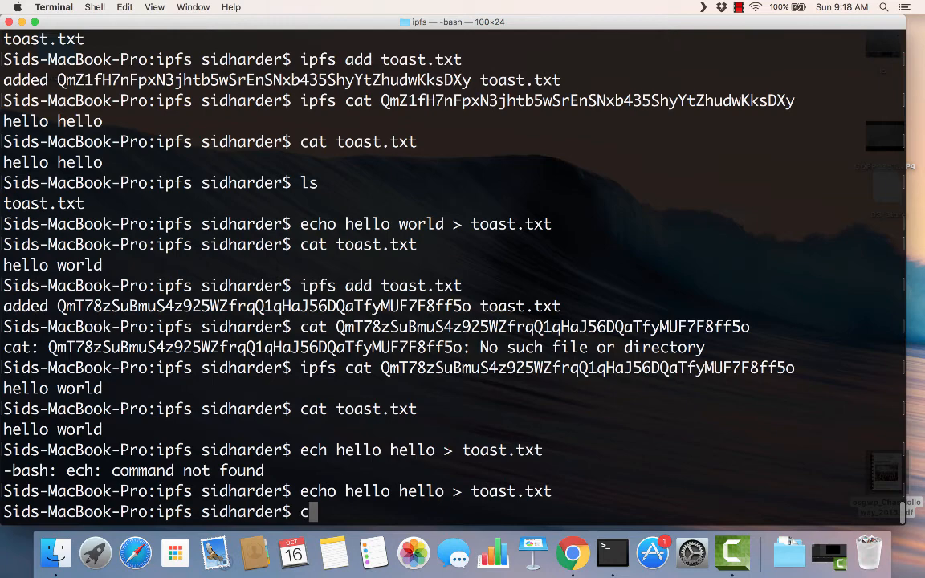
pyautogui.write('at toast.txt')
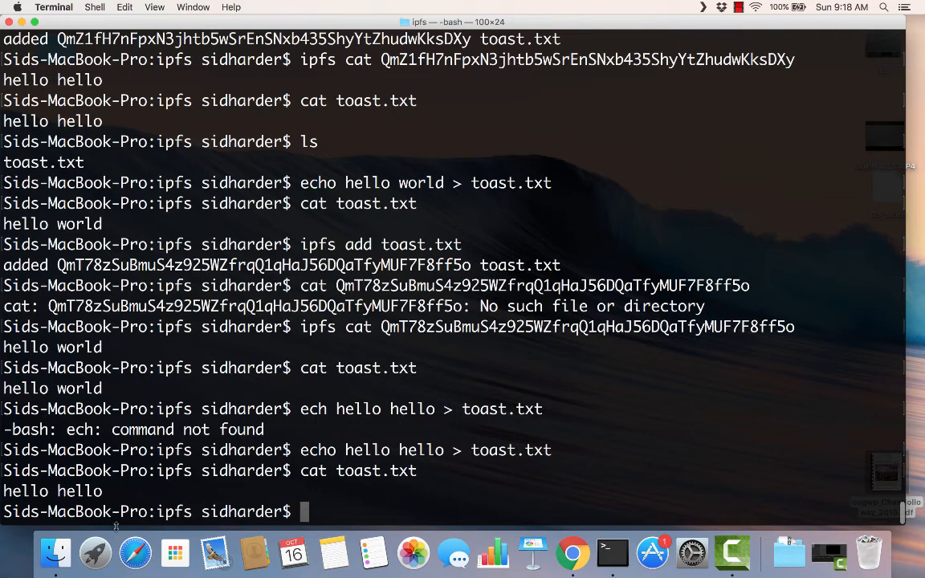
pyautogui.write('ipfs add')
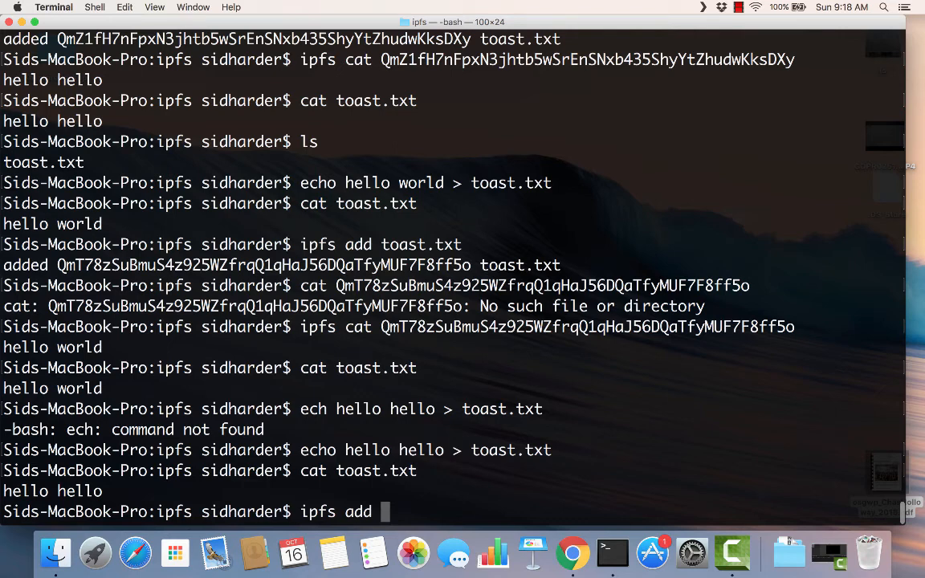
pyautogui.write('toast.t')
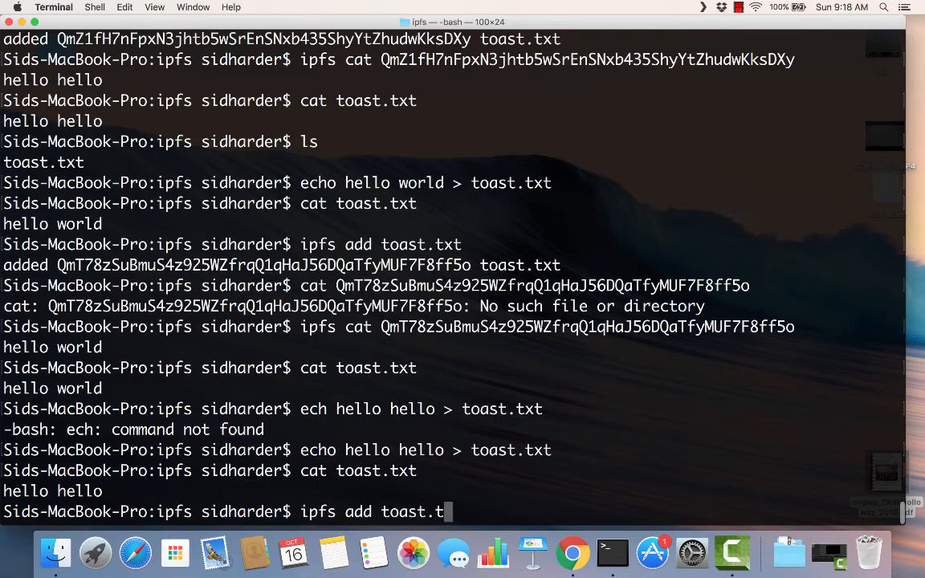
# - Re-add the restored toast.txt to IPFS, returning the original QmZ1fH… hash
pyautogui.write('xt')
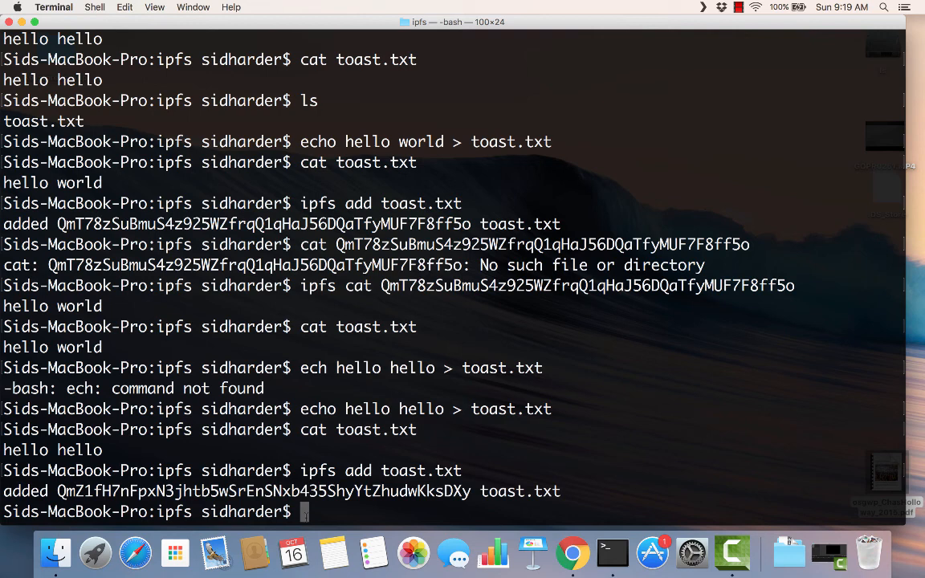
pyautogui.write('i')
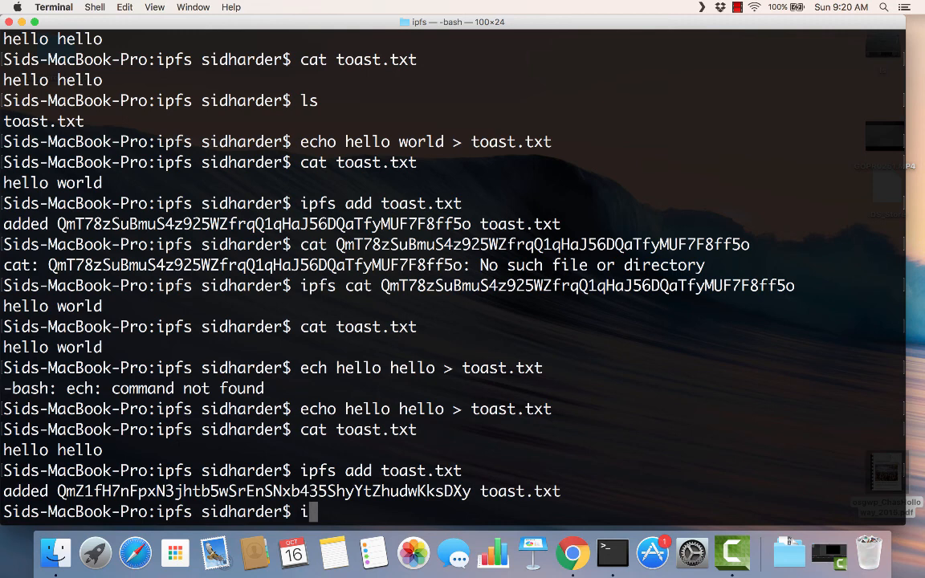
# - Run ipfs daemon until it reports listening addresses and 'Daemon is ready'
pyautogui.write('pfs')
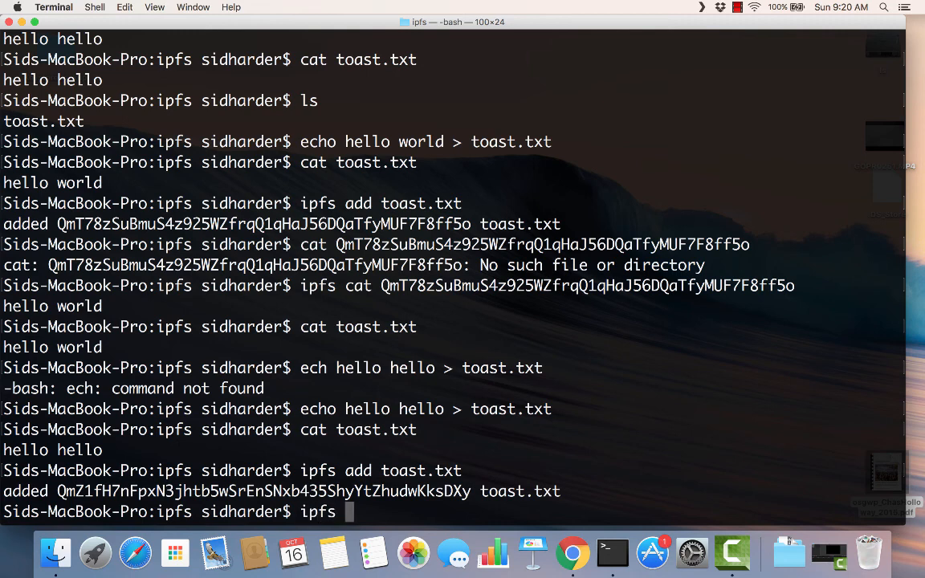
pyautogui.write('daemon')
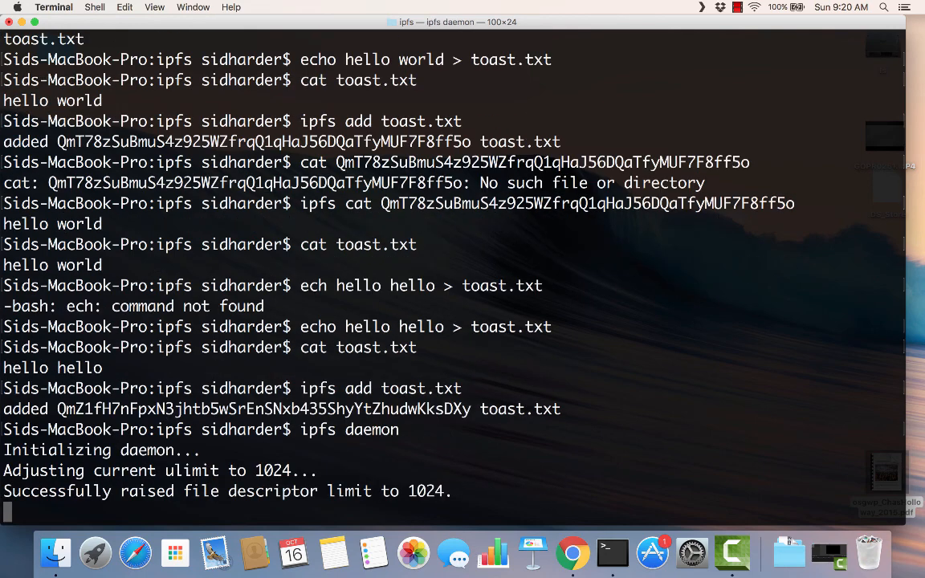
pyautogui.scroll(-3)
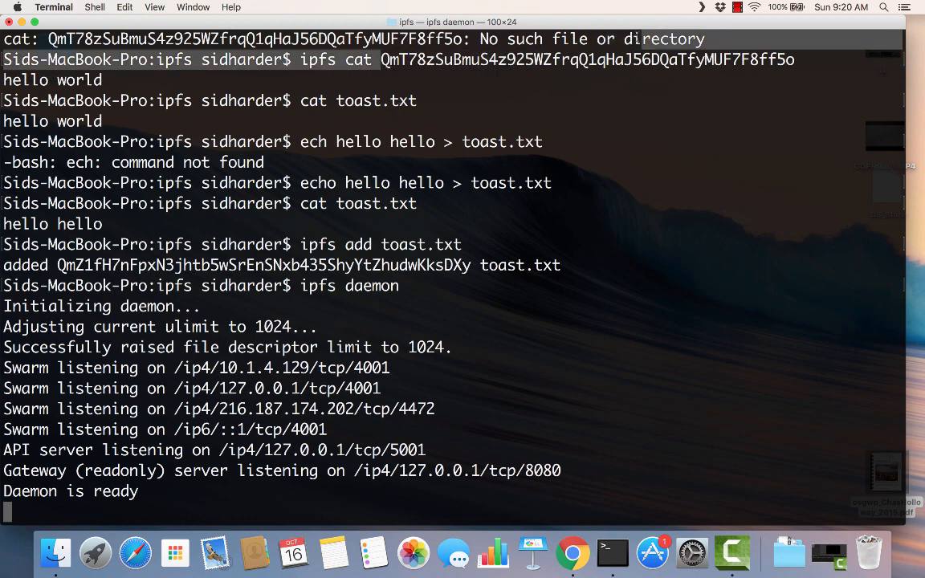
pyautogui.moveTo(382, 59); pyautogui.dragTo(795, 59)
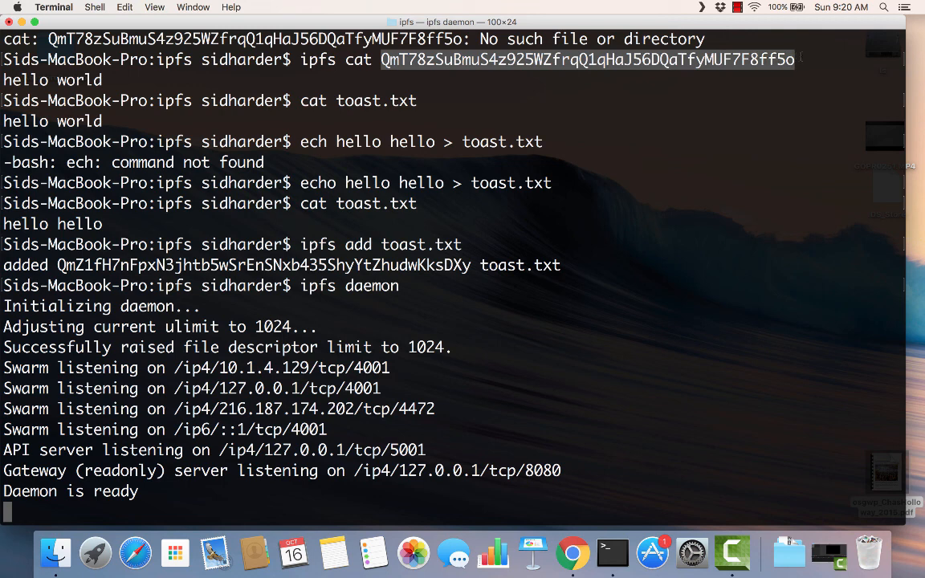
pyautogui.moveTo(720, 67)
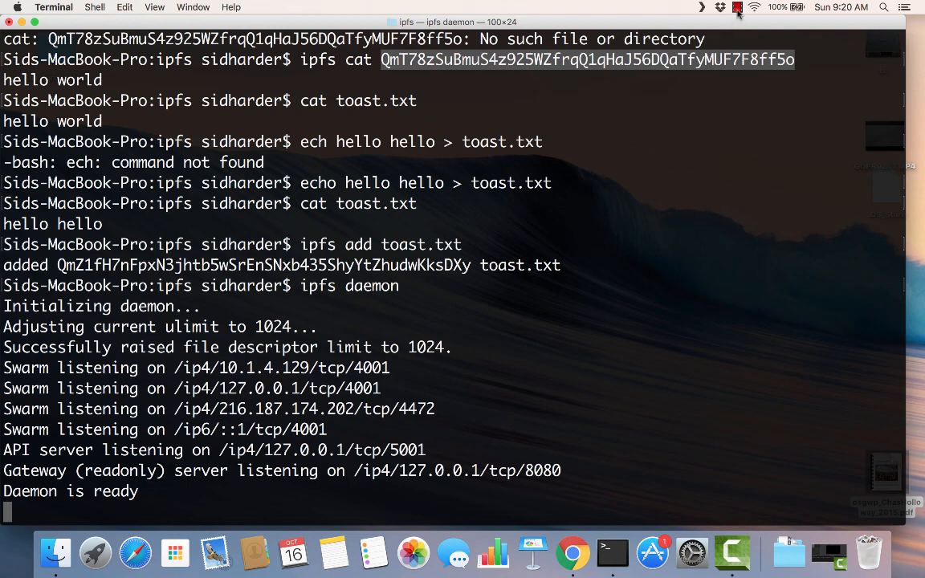
pyautogui.click(736, 6)
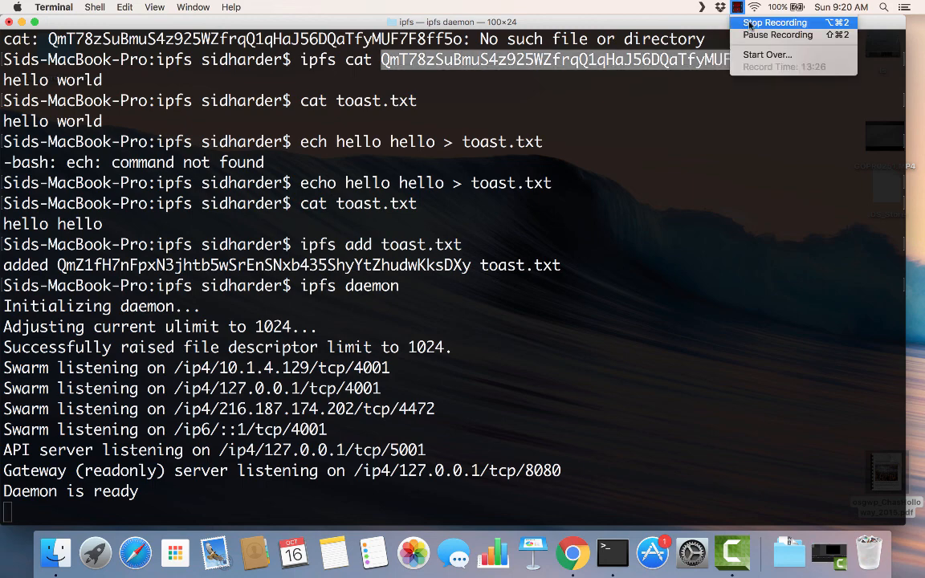